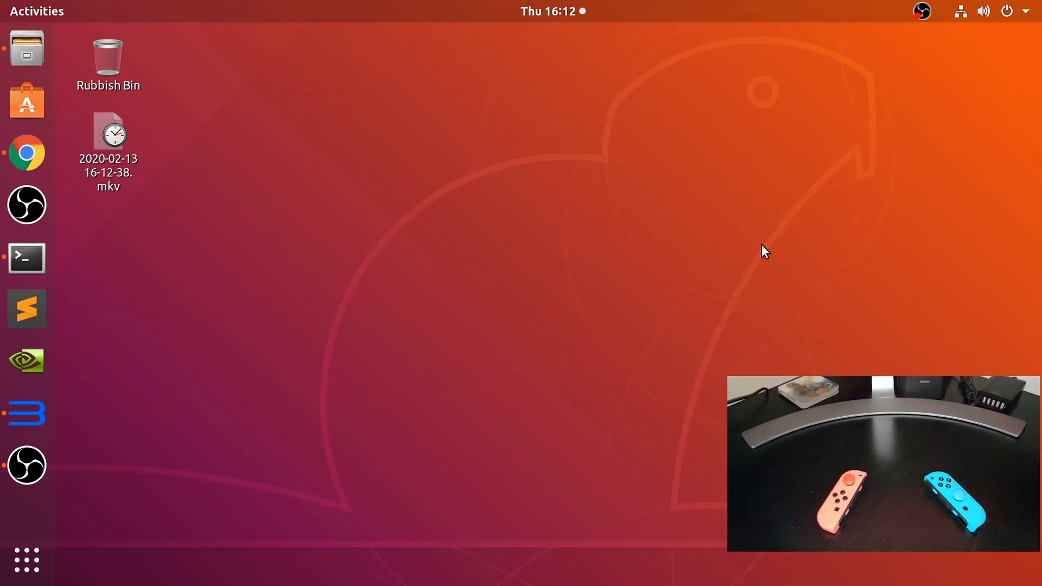
pyautogui.moveTo(793, 240)
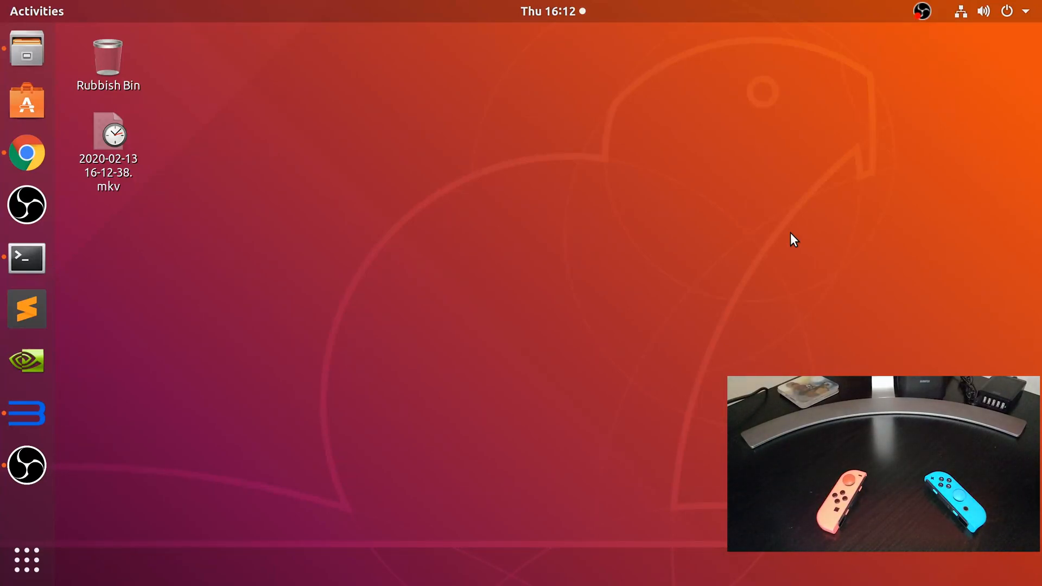
pyautogui.moveTo(26, 413)
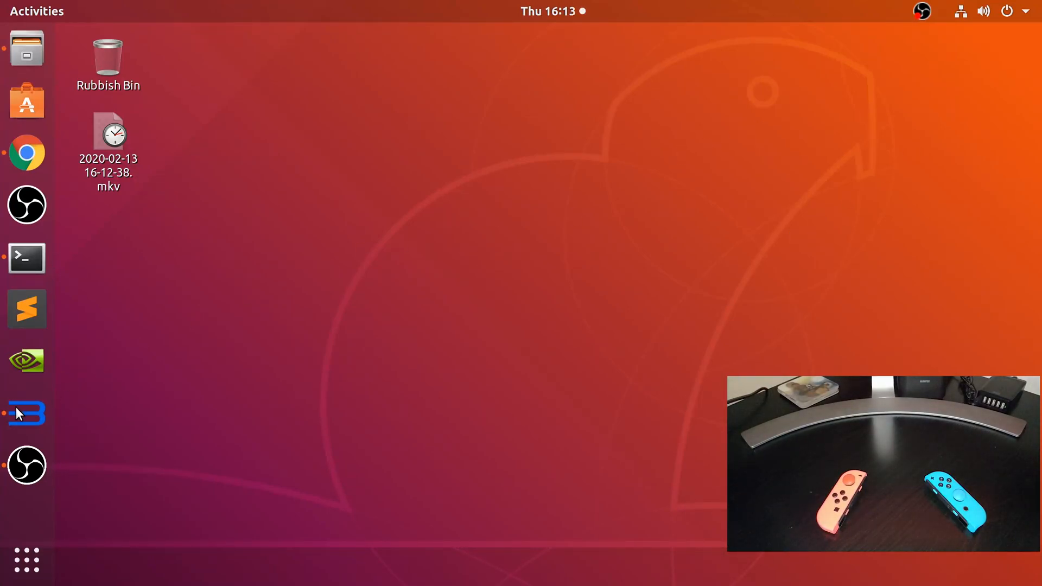
pyautogui.moveTo(26, 465)
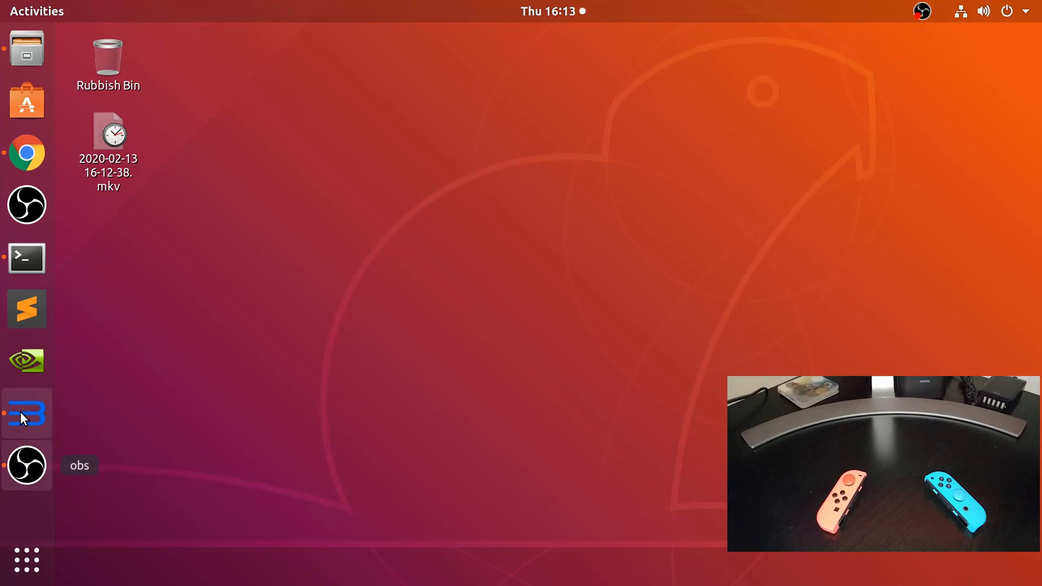
# Search for 'riking' in Chrome and reach the github.com/riking/joycon repository.
pyautogui.click(26, 153)
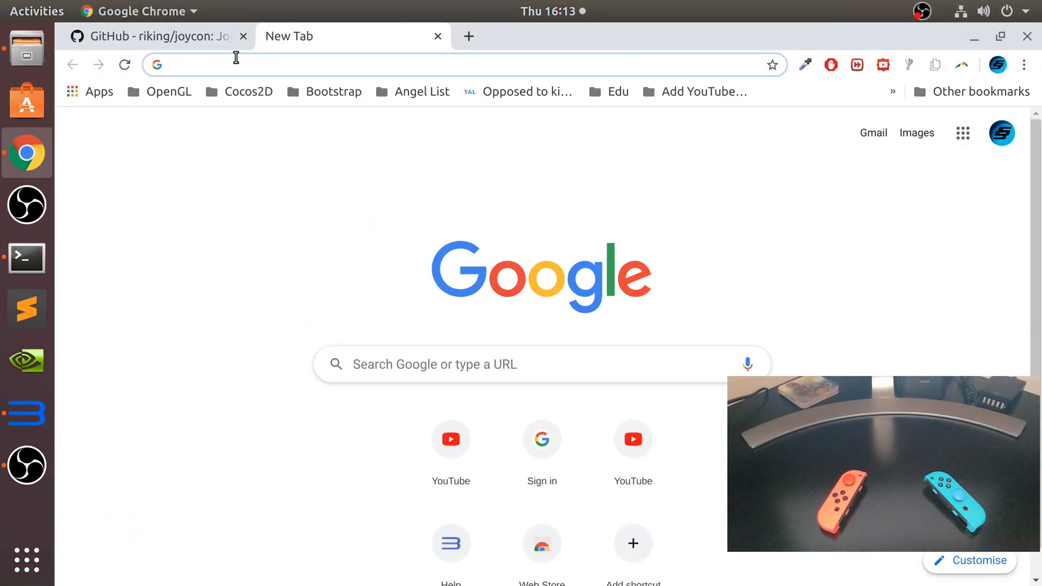
pyautogui.click(153, 36)
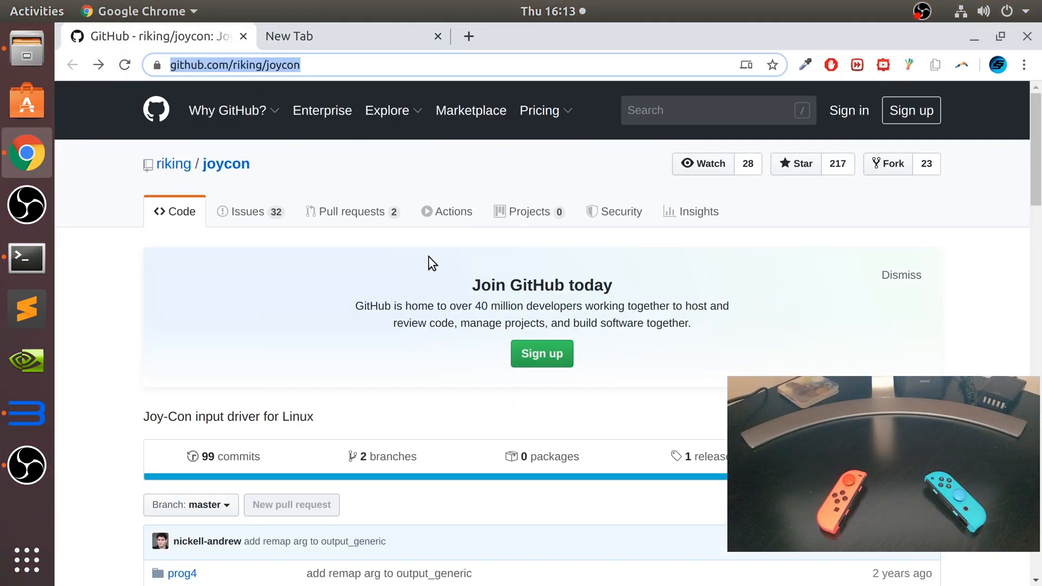
pyautogui.moveTo(256, 360)
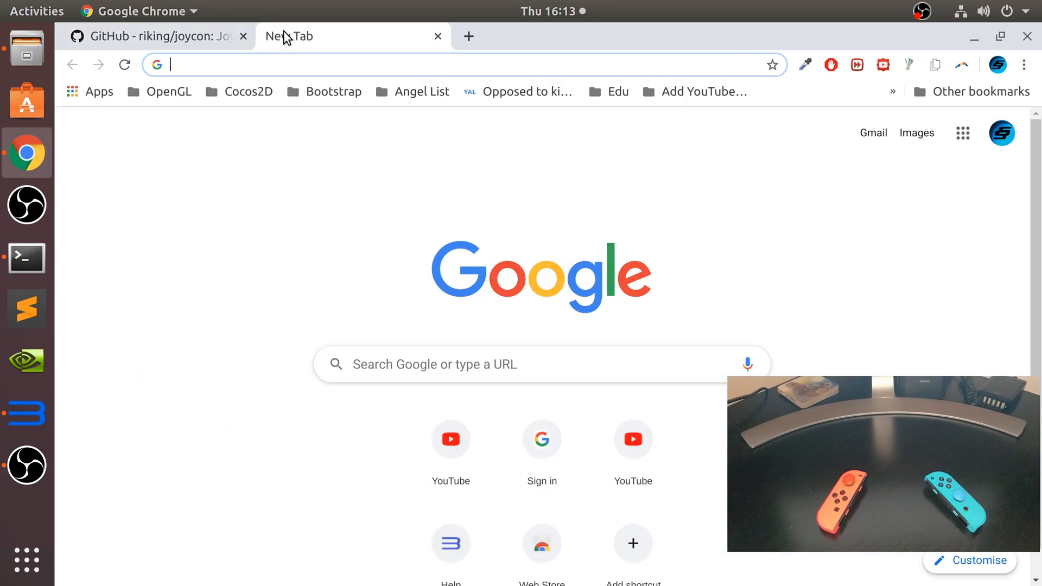
pyautogui.write('riking')
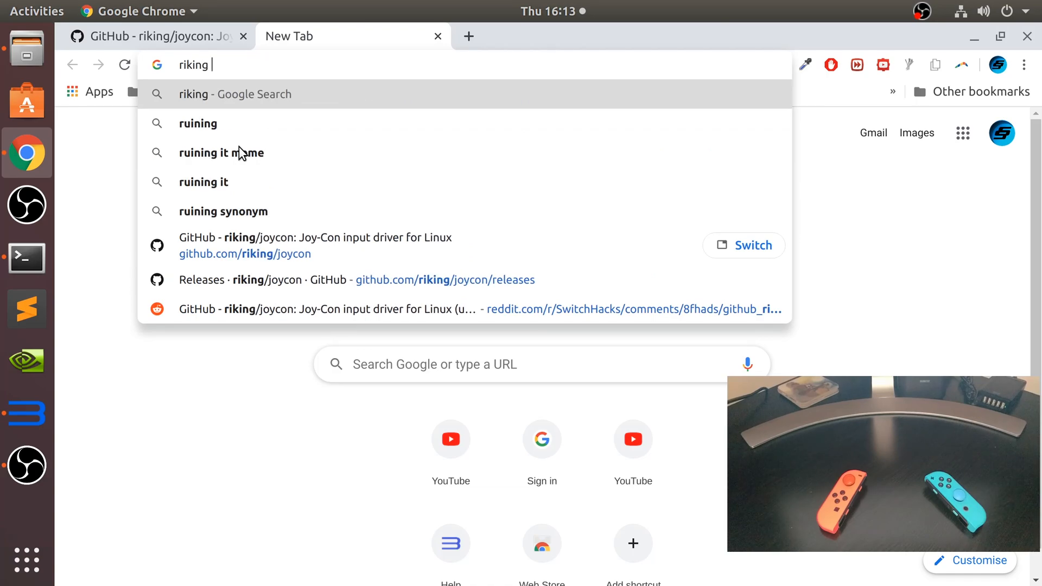
pyautogui.press('Return')
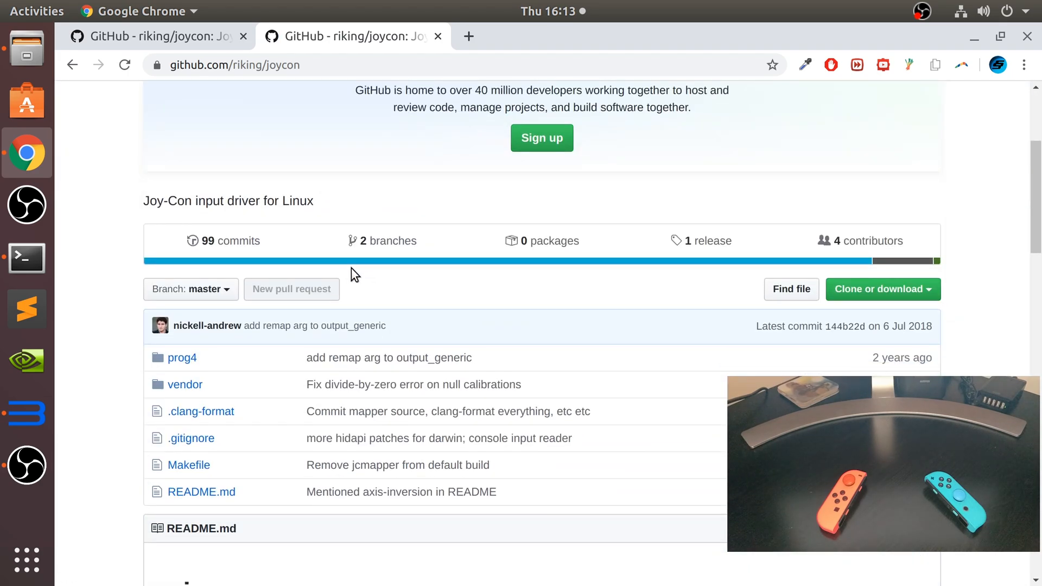
pyautogui.scroll(-3)
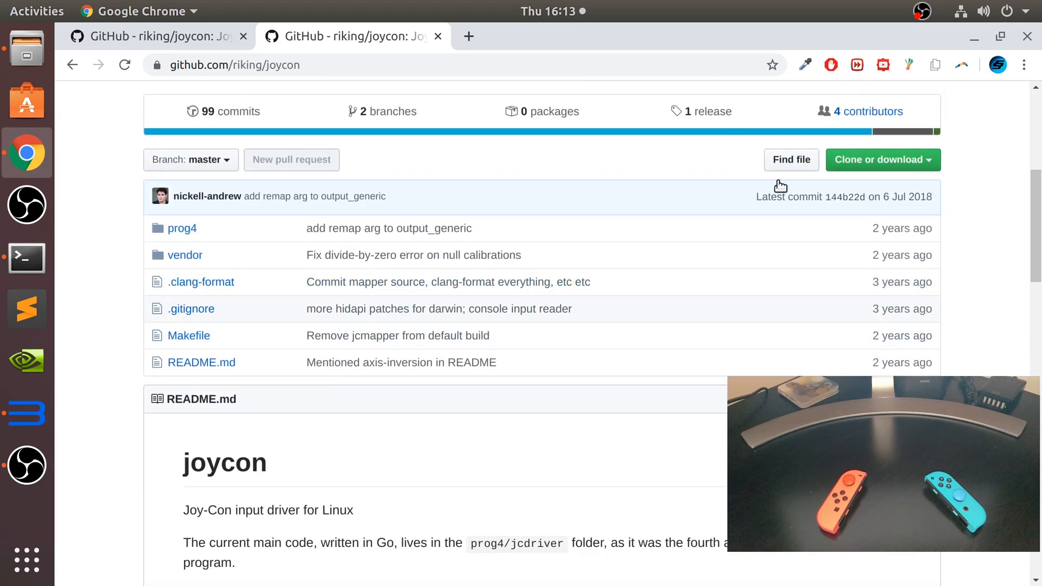
pyautogui.moveTo(911, 298)
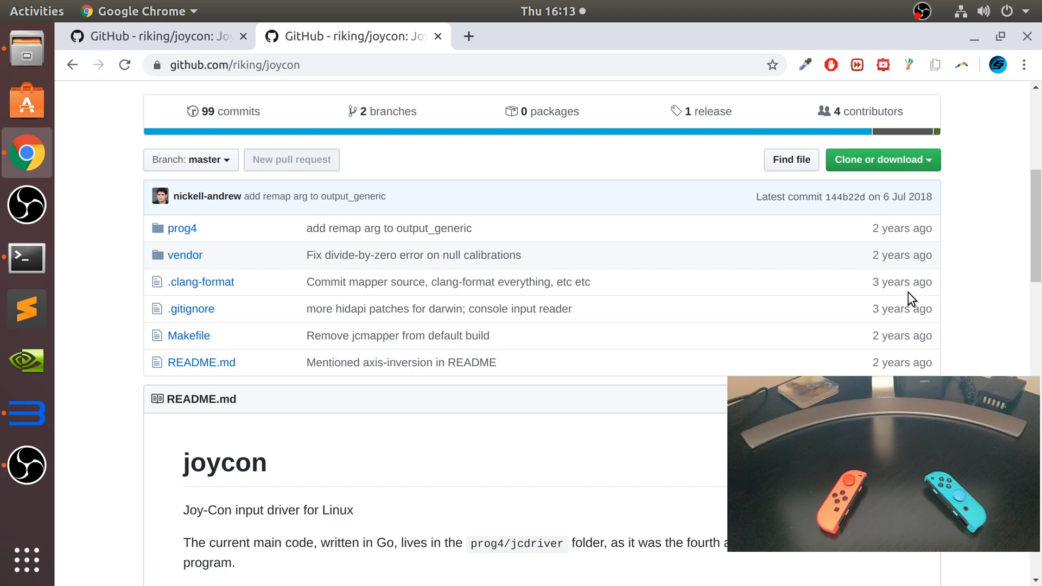
pyautogui.moveTo(777, 366)
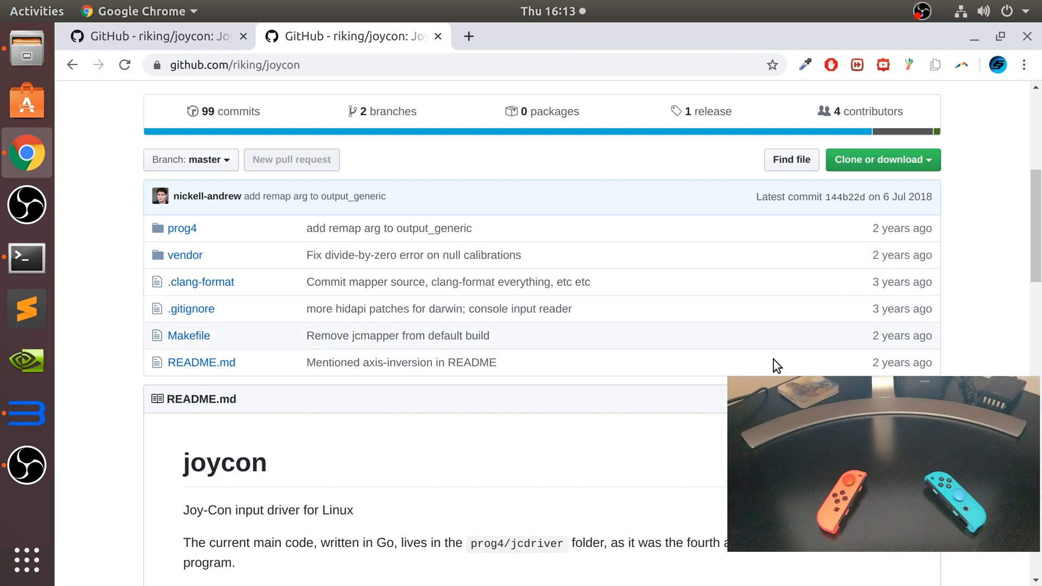
pyautogui.scroll(3)
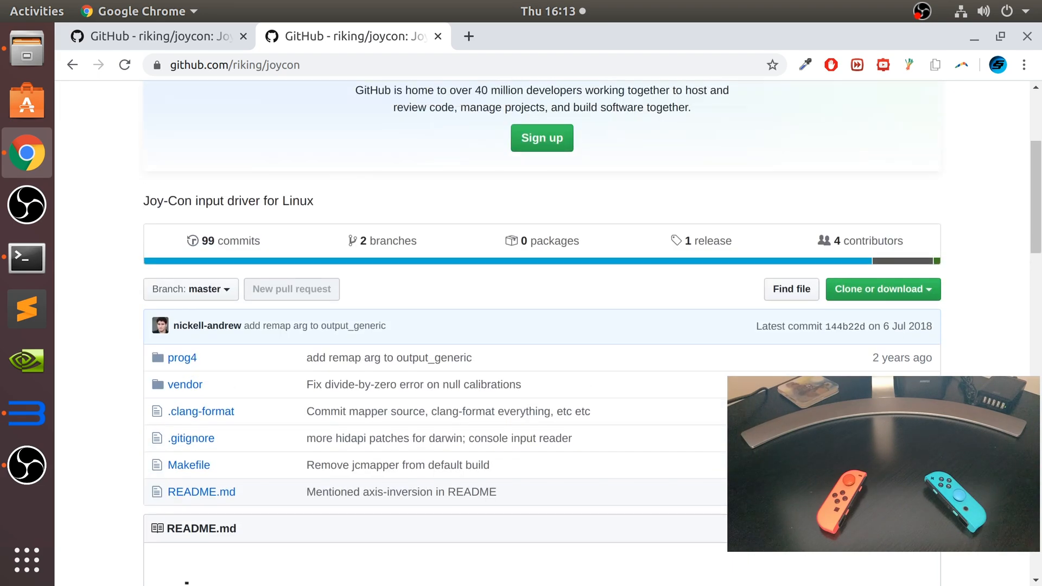
pyautogui.scroll(-3)
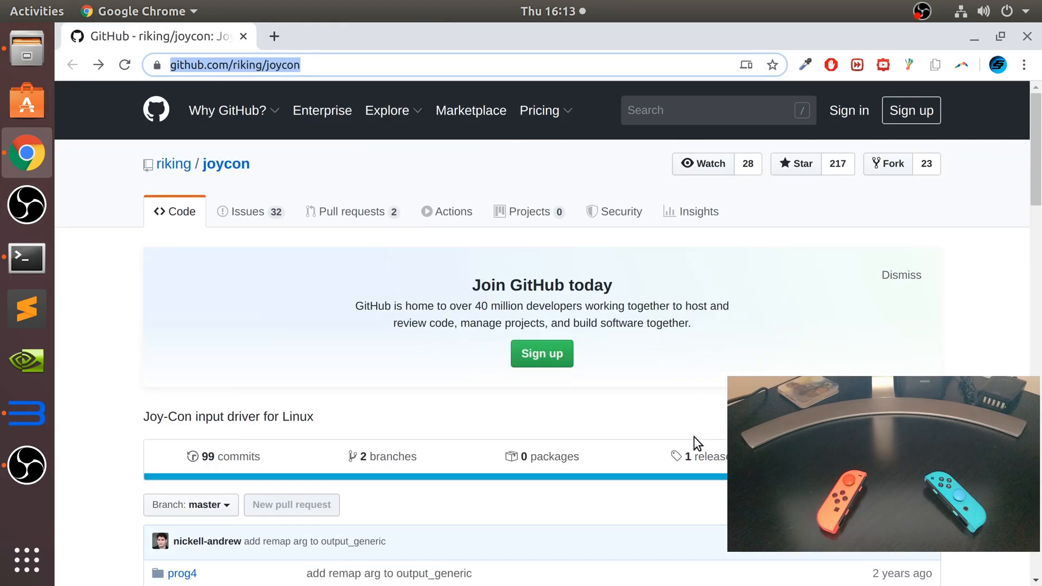
# From the repository's releases page, download the jcdriver-linux-amd64 driver.
pyautogui.click(702, 457)
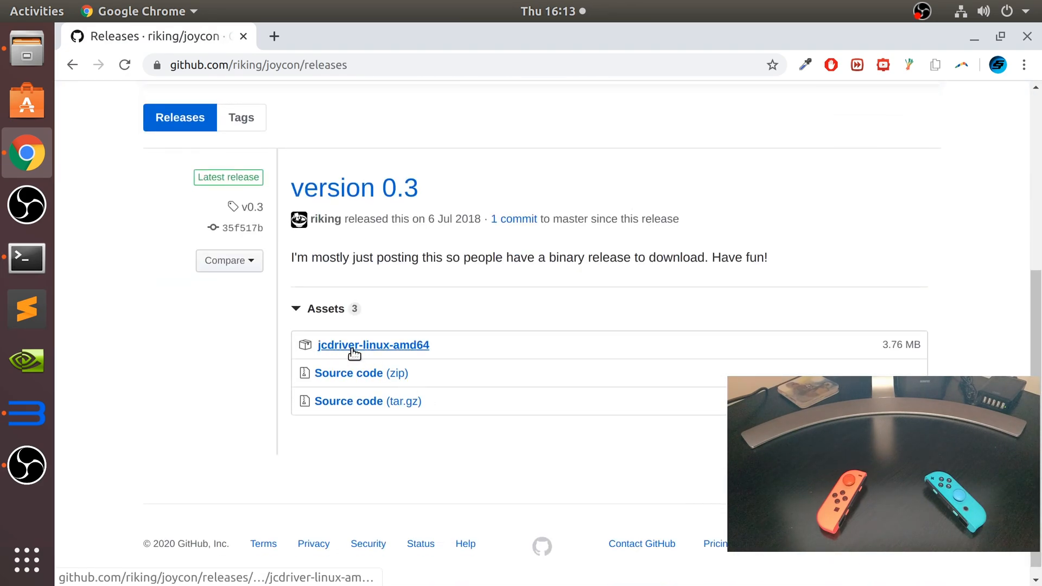
pyautogui.click(373, 344)
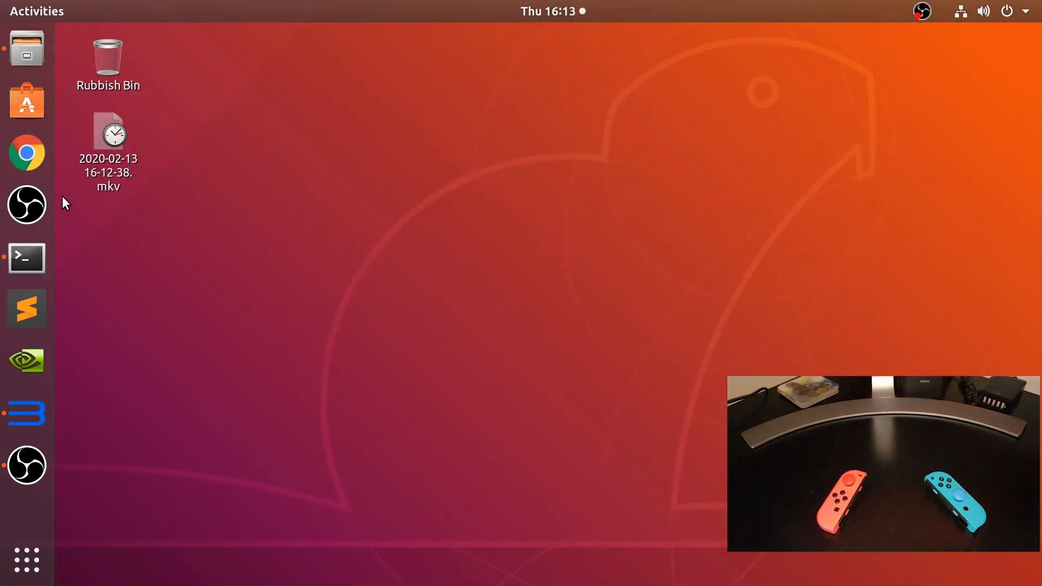
# Check Downloads in Files for jcdriver-linux-amd64 and start a new Terminal window.
pyautogui.click(26, 48)
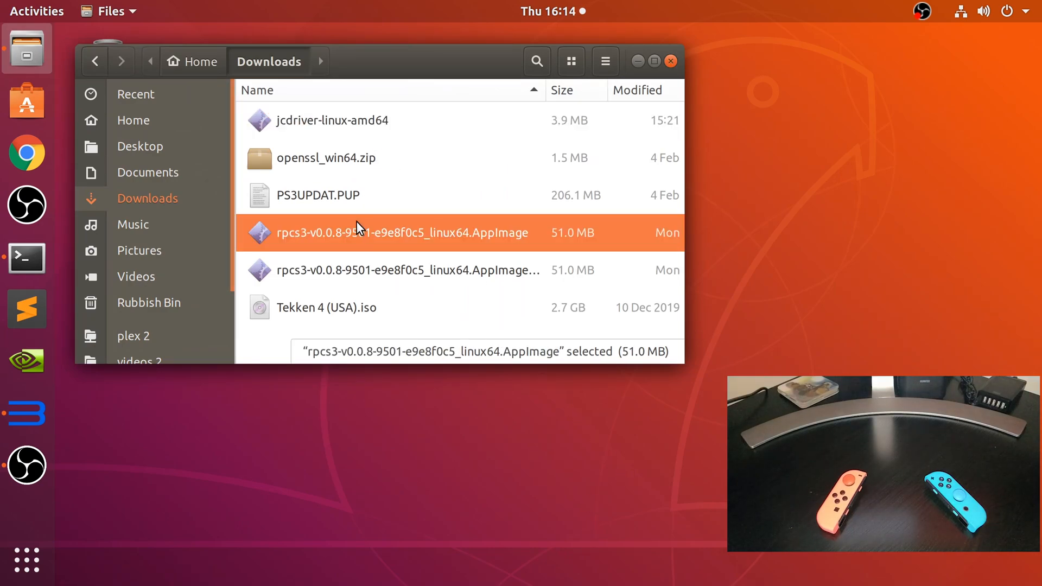
pyautogui.click(332, 120)
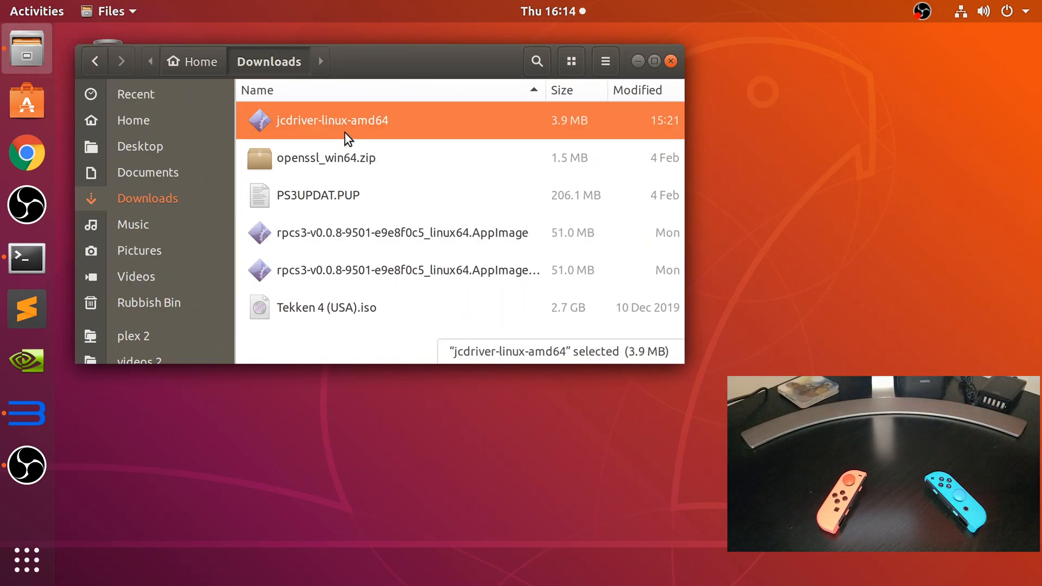
pyautogui.rightClick(26, 258)
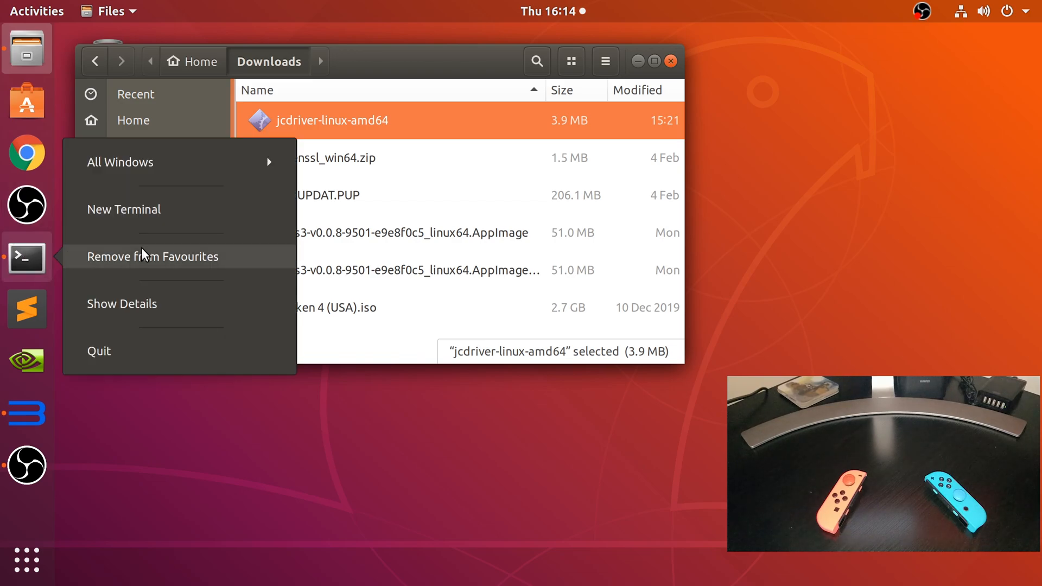
pyautogui.click(124, 209)
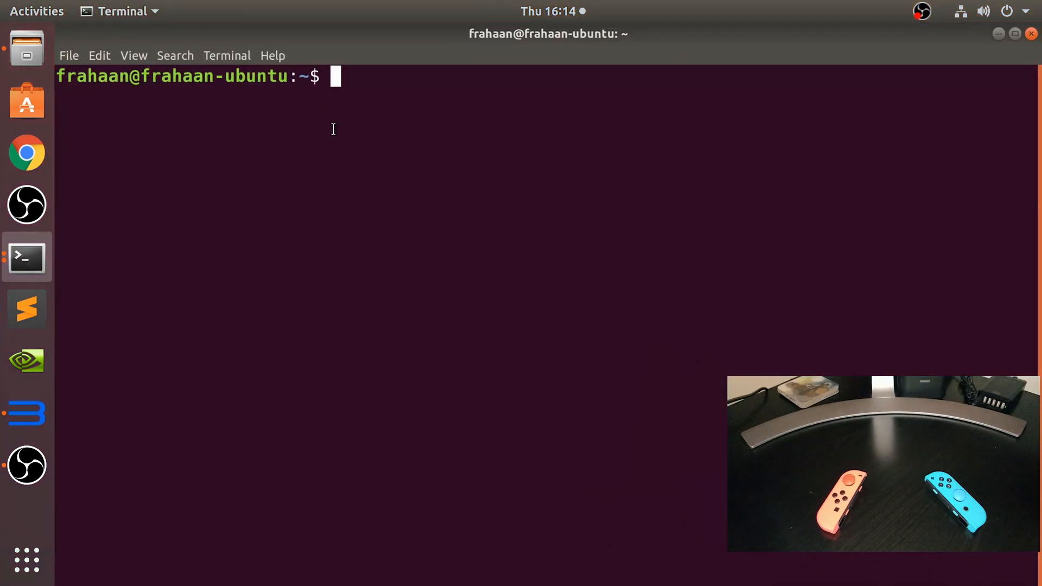
# Change the Terminal into the Downloads folder and list its files.
pyautogui.write('cd')
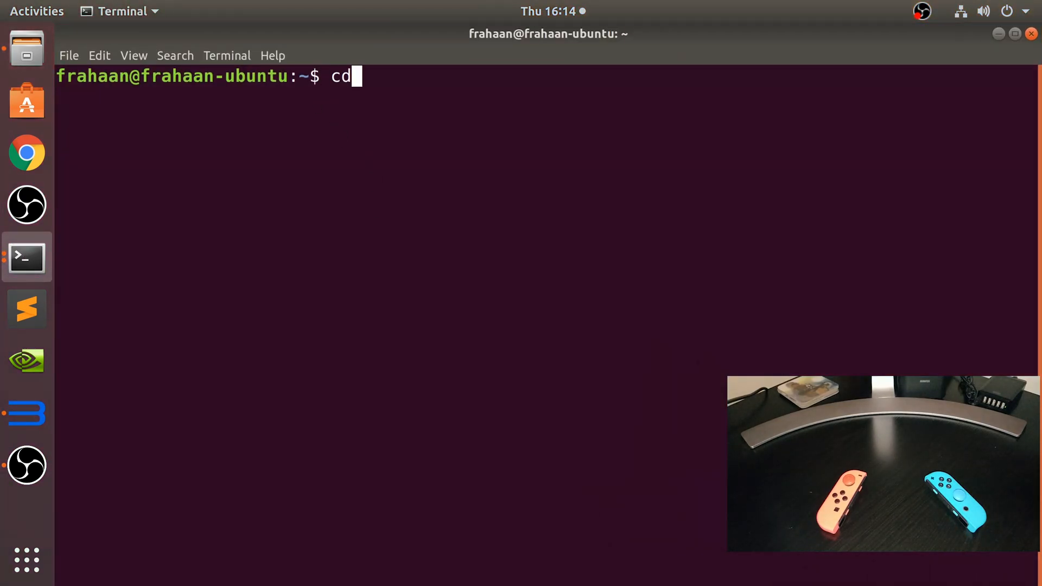
pyautogui.write('D')
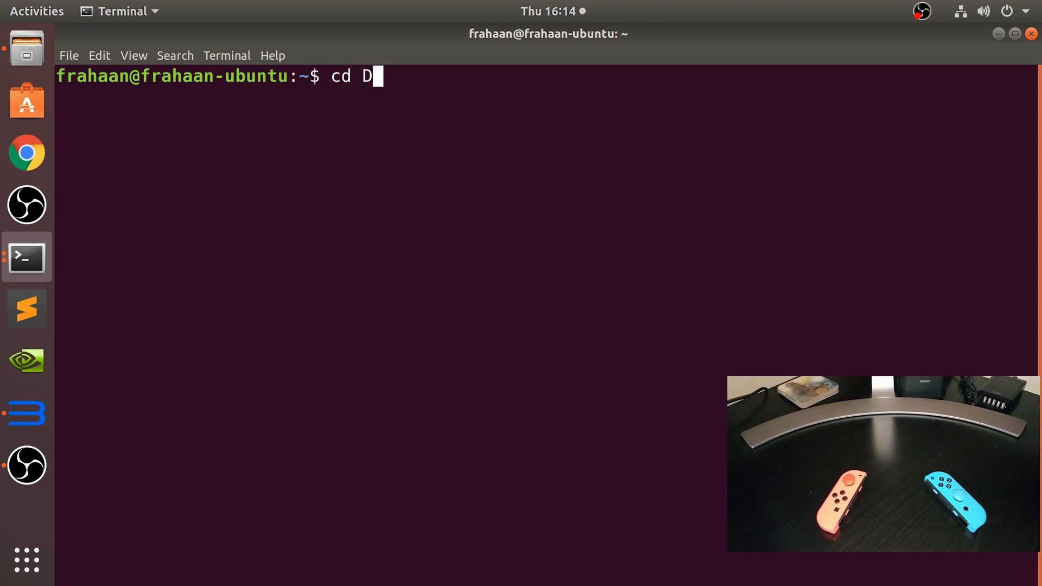
pyautogui.write('ownloads')
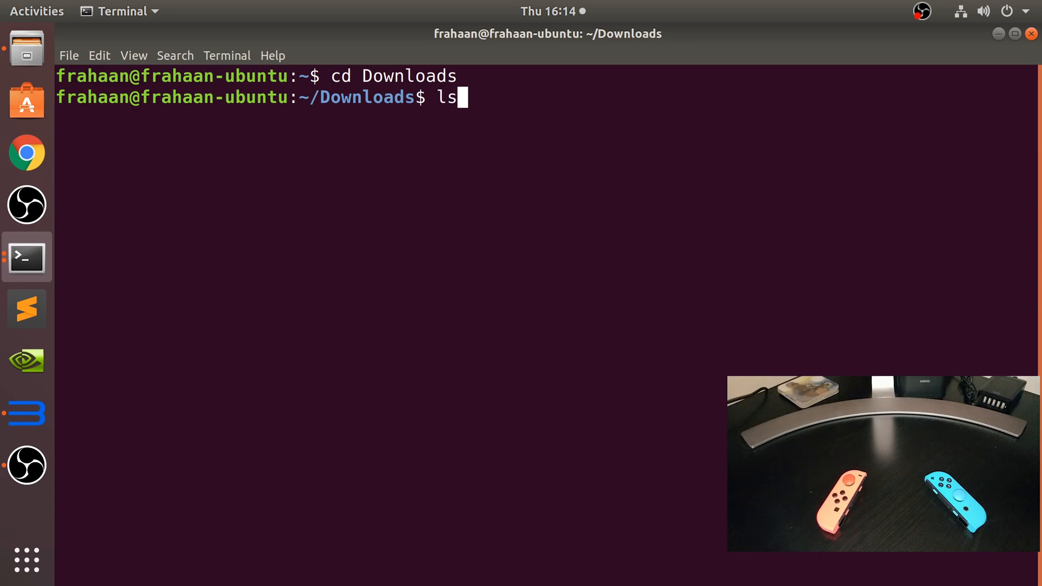
pyautogui.press('Return')
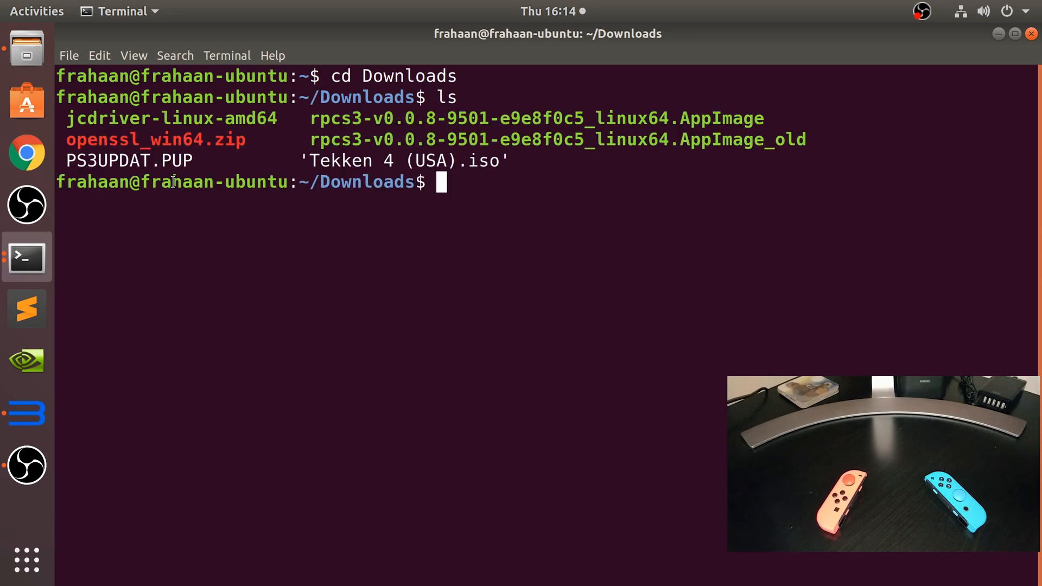
# Compose the command sudo ./jcdriver-linux-amd64 using Tab completion.
pyautogui.write('sudo .')
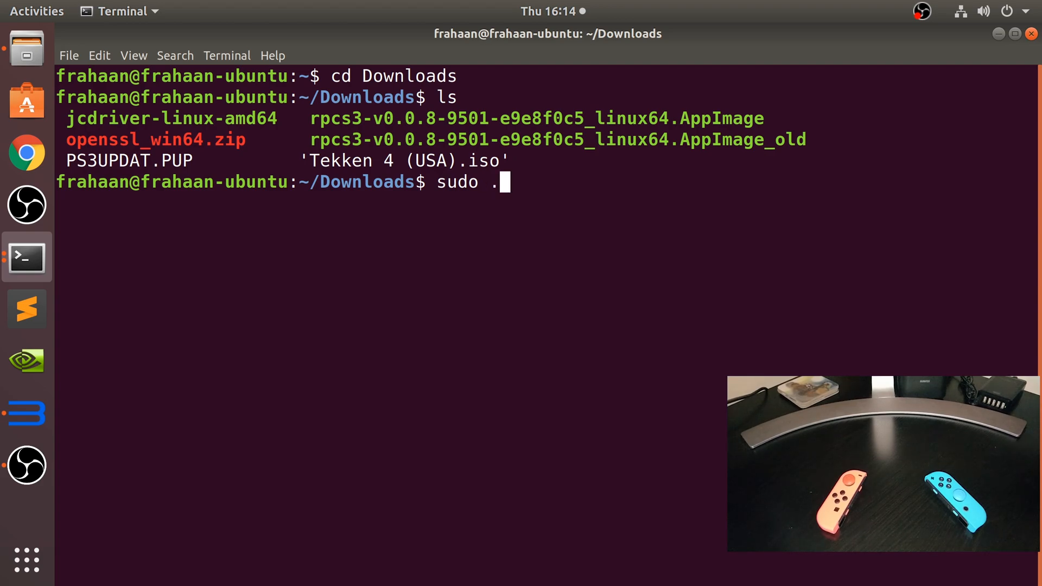
pyautogui.write('/')
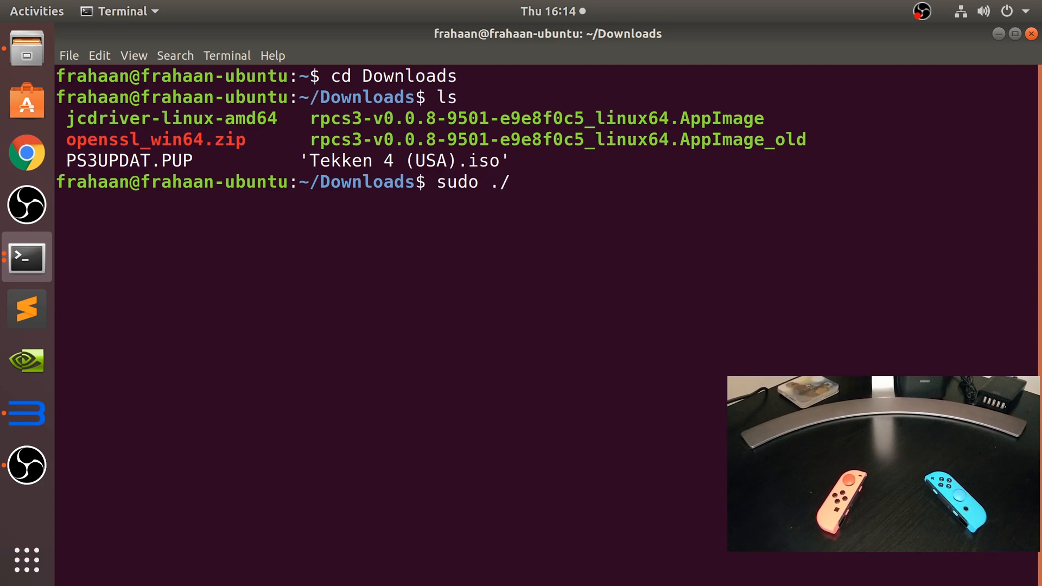
pyautogui.write('jcd')
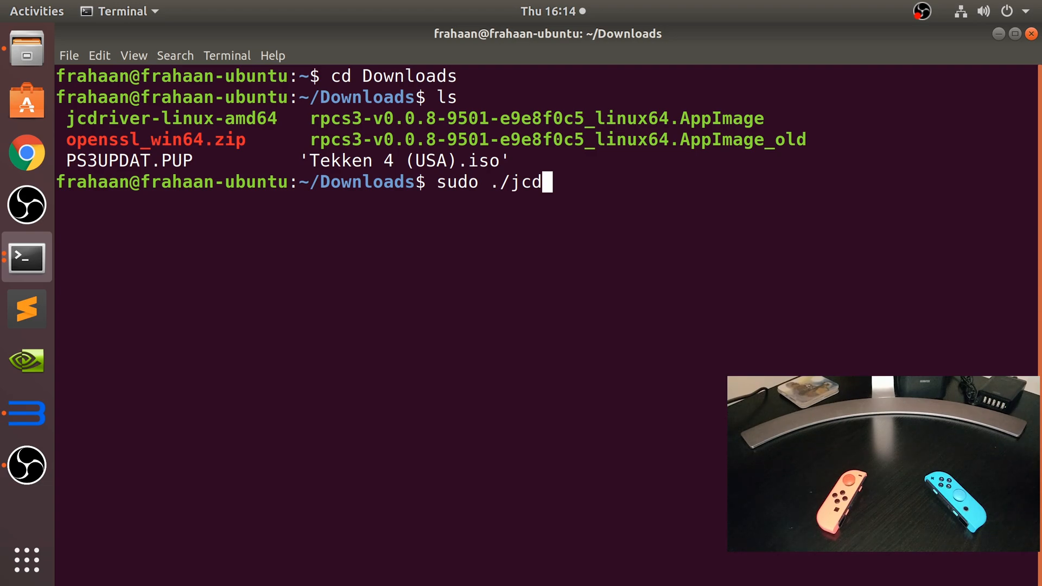
pyautogui.press('Tab')
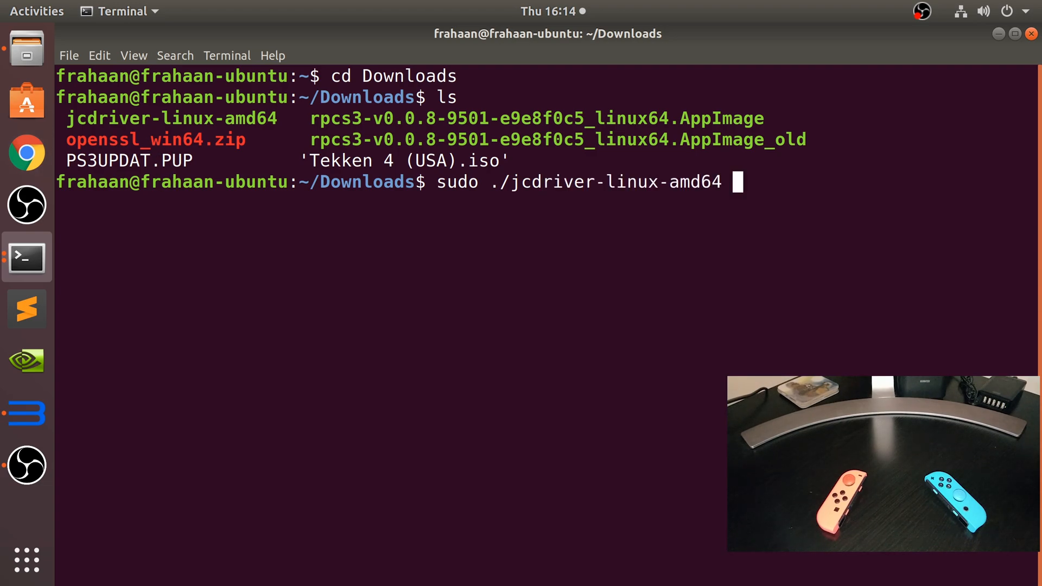
# Run the Joy-Con driver with sudo, authenticate, and clear stray input at its console prompt.
pyautogui.press('Return')
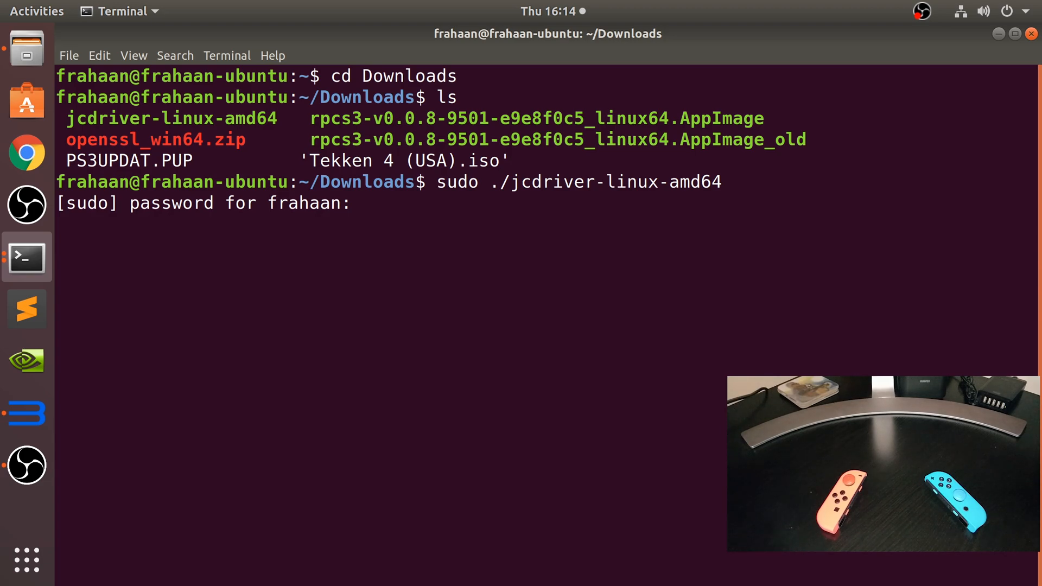
pyautogui.press('Return')
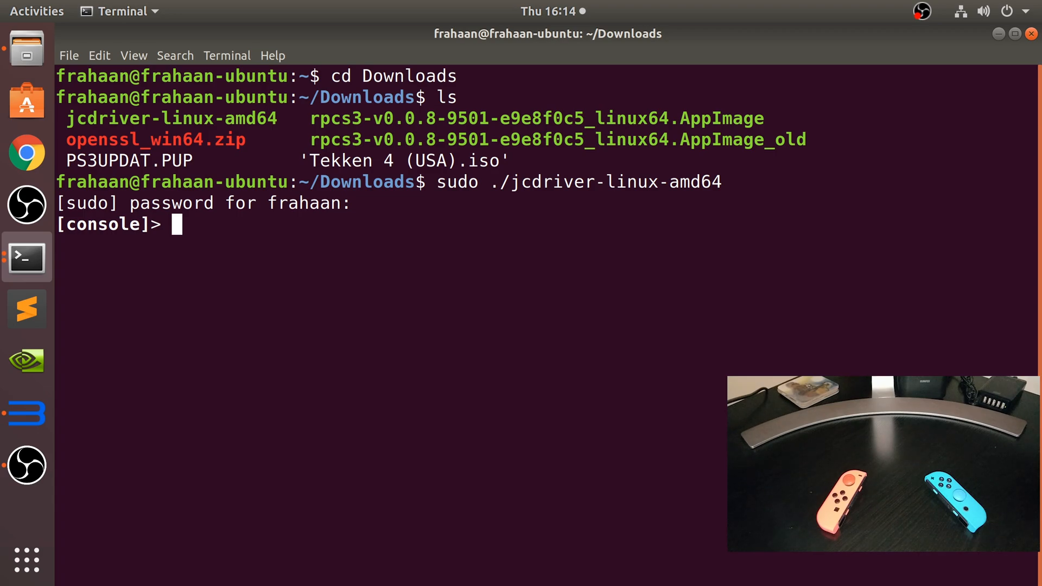
pyautogui.write('000000000000000')
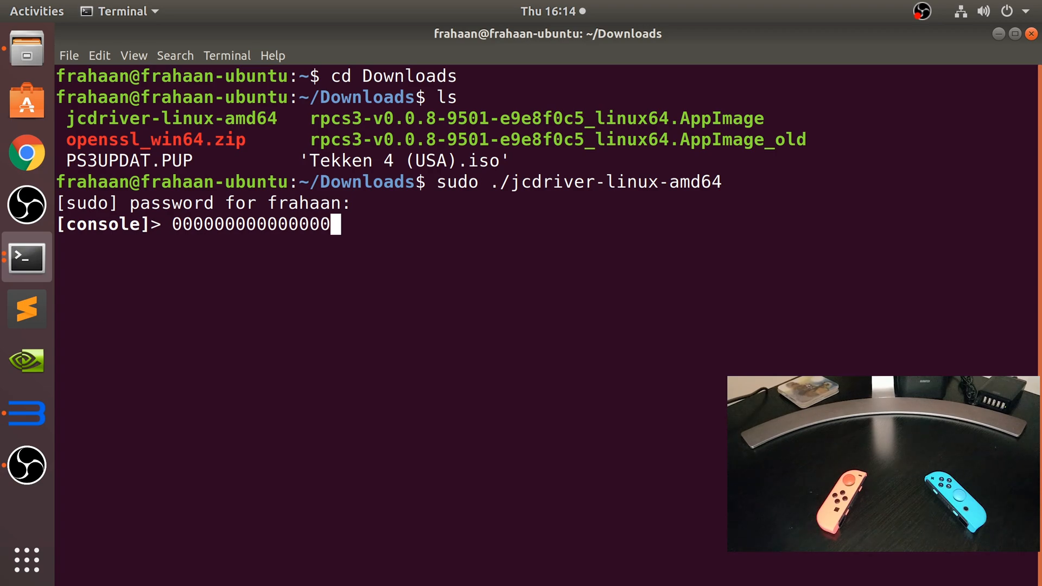
pyautogui.press('ctrl+u')
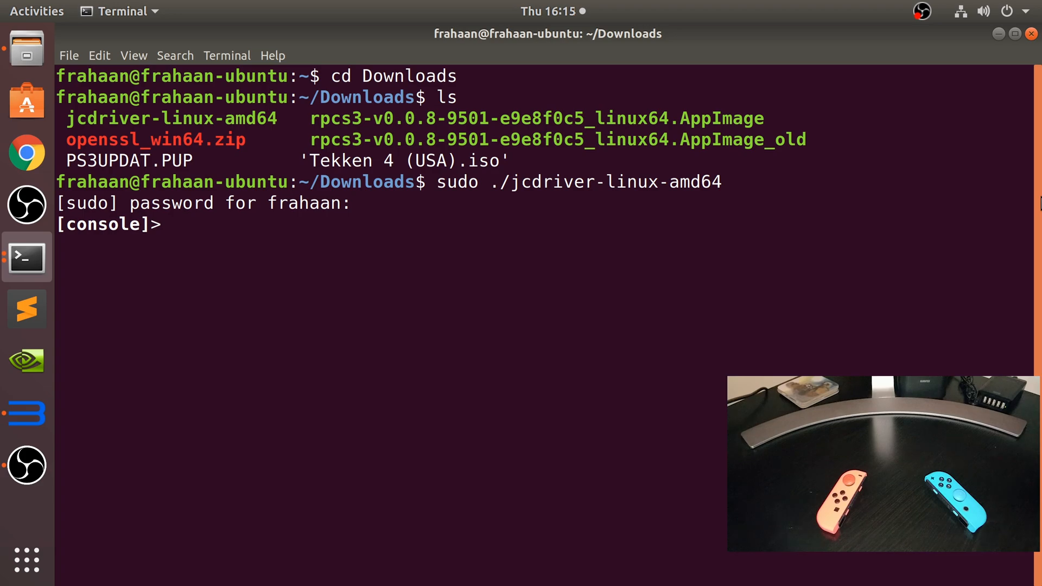
# Bring up Ubuntu's Bluetooth settings to pair Joy-Con (L).
pyautogui.click(1005, 11)
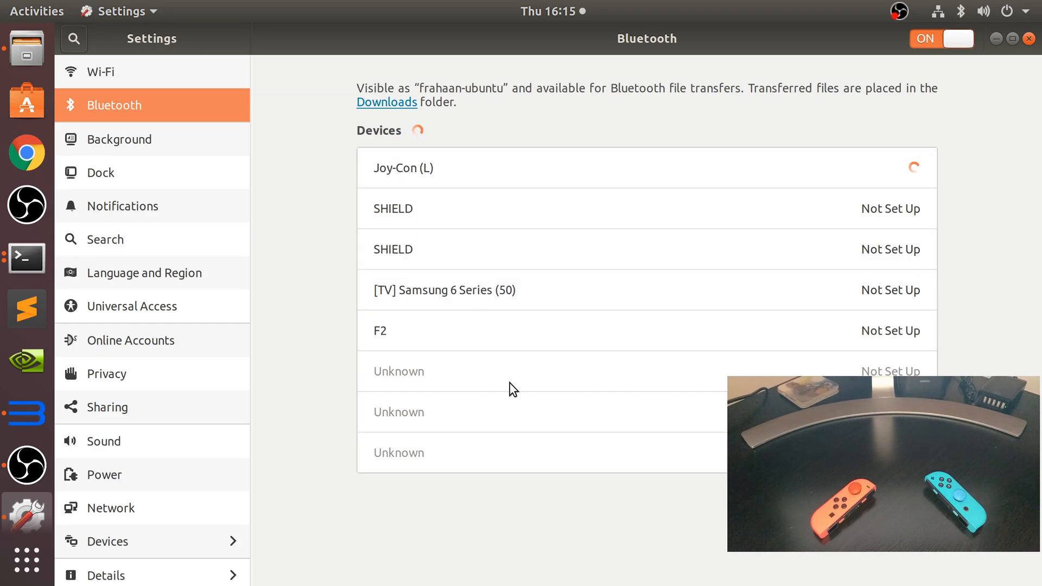
pyautogui.moveTo(832, 67)
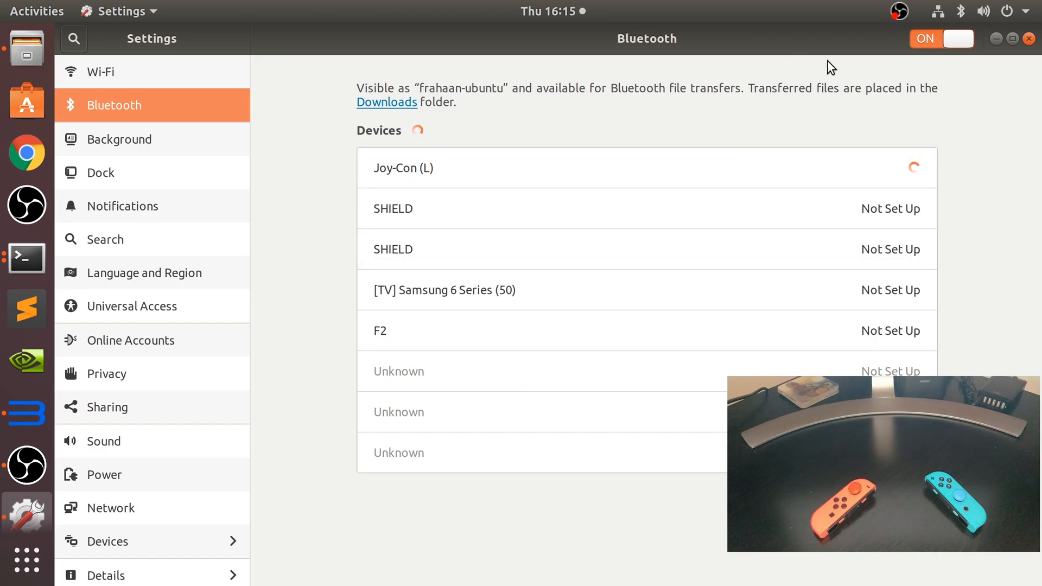
pyautogui.moveTo(883, 189)
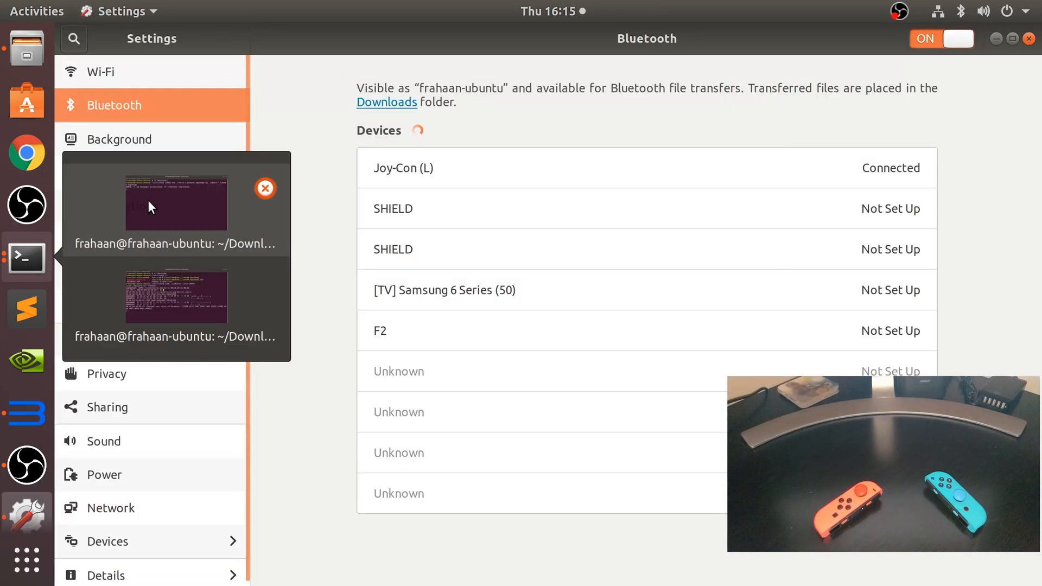
# Return to the jcdriver Terminal showing 'Connected to Joy-Con L' with calibration read.
pyautogui.click(176, 295)
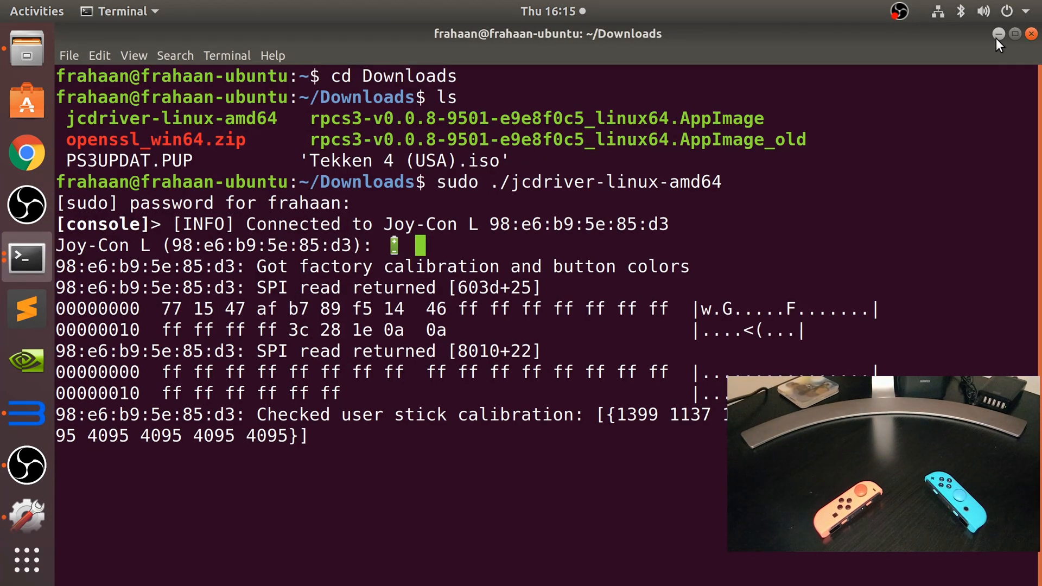
pyautogui.moveTo(999, 14)
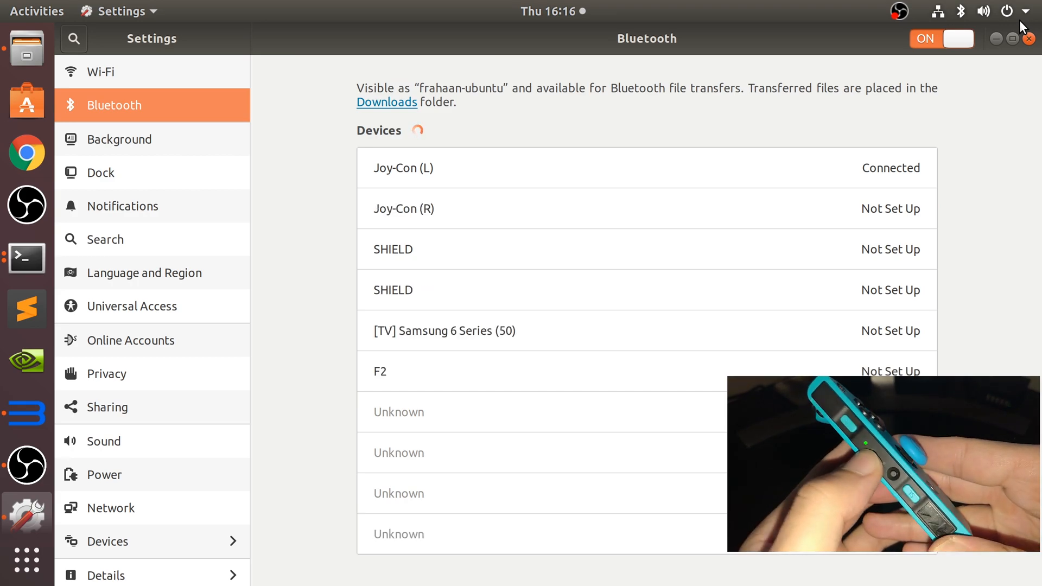
pyautogui.moveTo(702, 206)
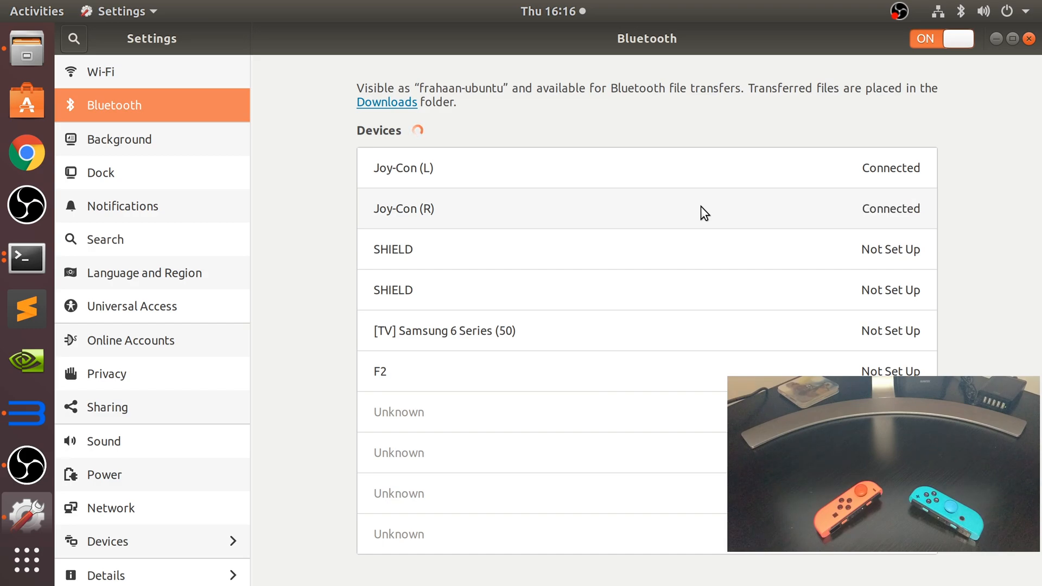
pyautogui.moveTo(694, 455)
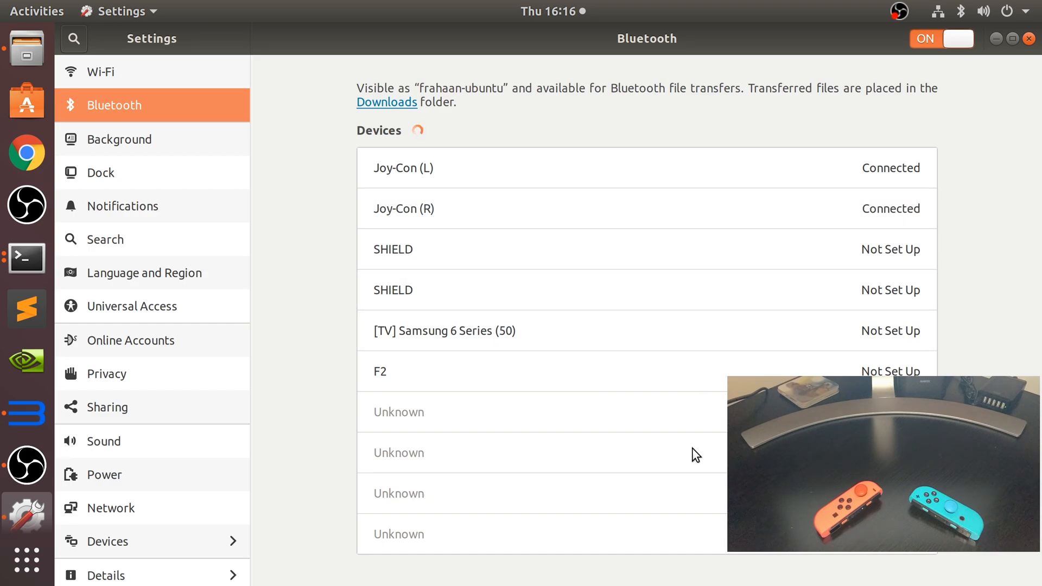
pyautogui.moveTo(955, 48)
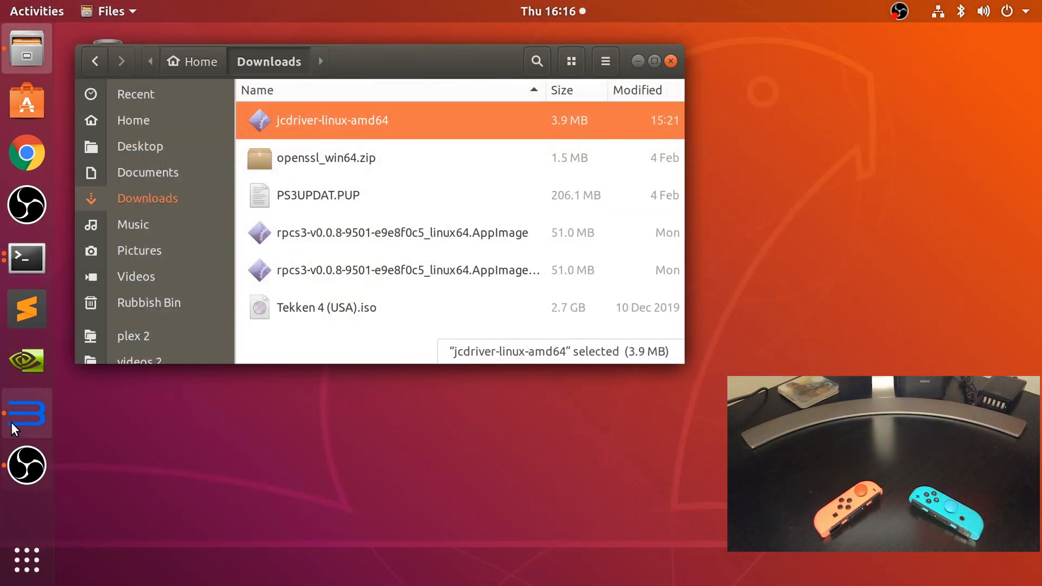
pyautogui.click(26, 258)
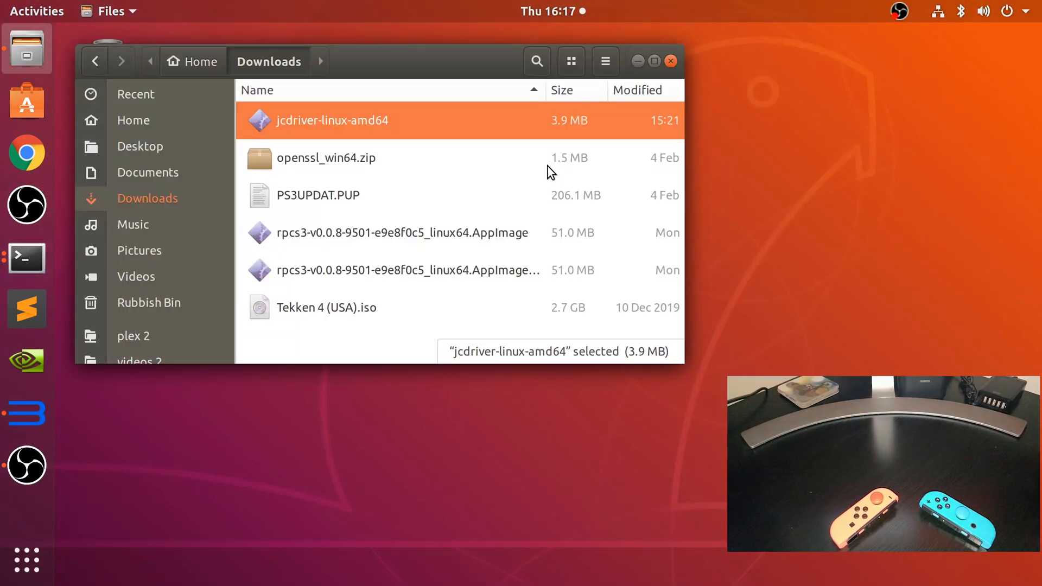
pyautogui.moveTo(26, 414)
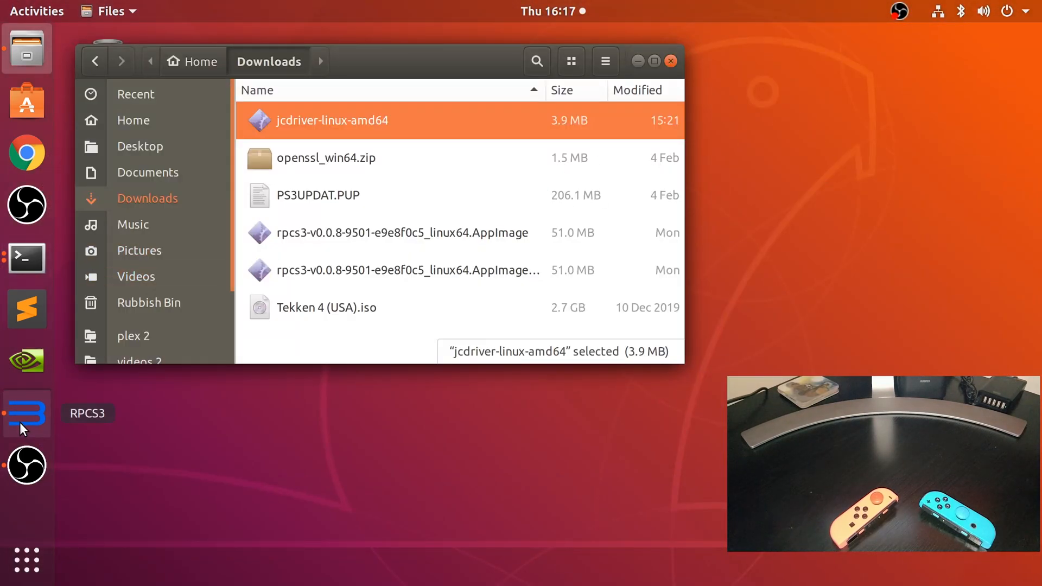
# Launch RPCS3 and switch the pad handler to Evdev with the Full Joy-Con 1 device.
pyautogui.click(26, 414)
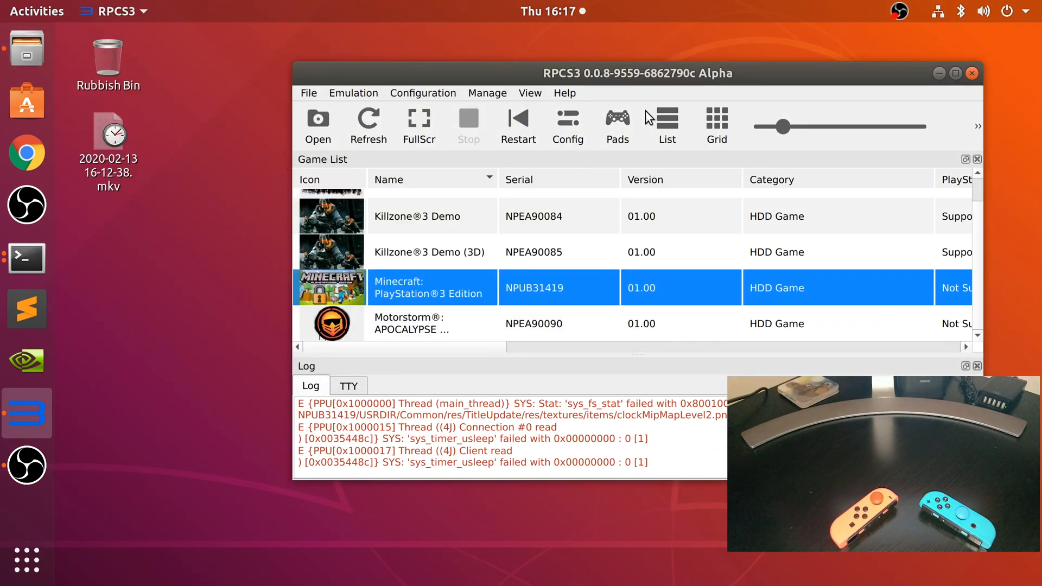
pyautogui.click(616, 126)
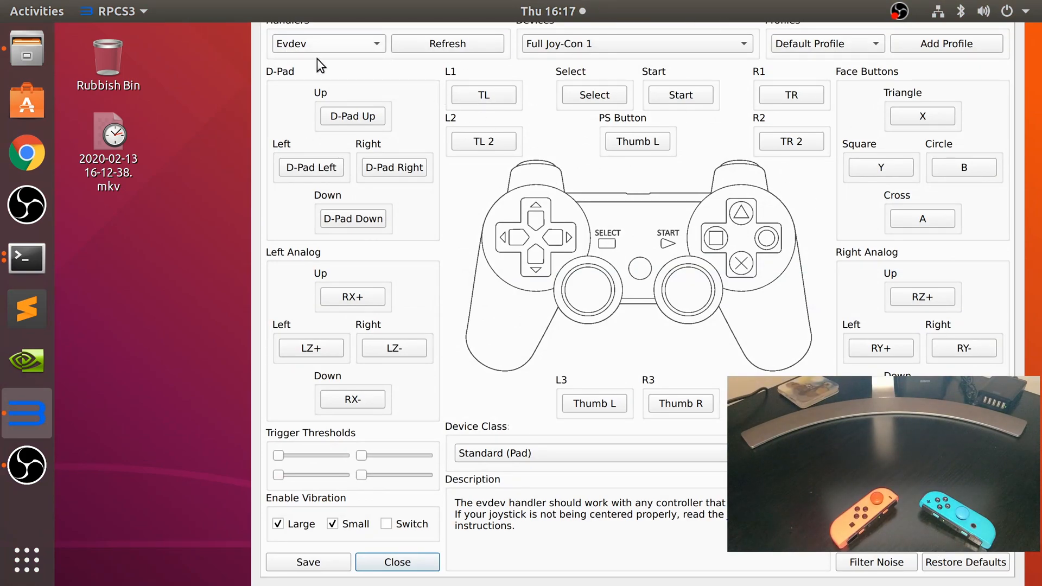
pyautogui.click(328, 43)
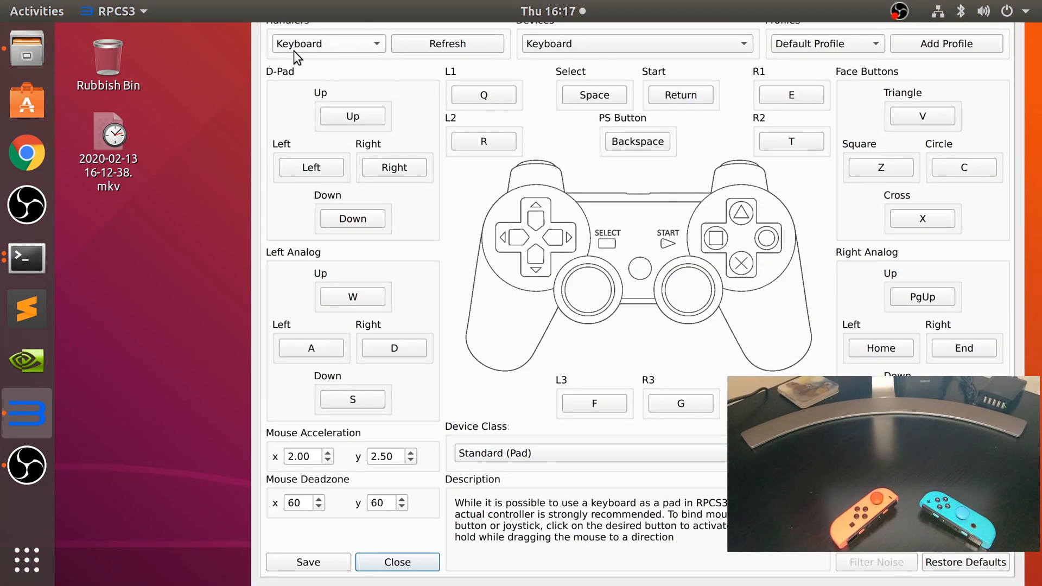
pyautogui.click(327, 43)
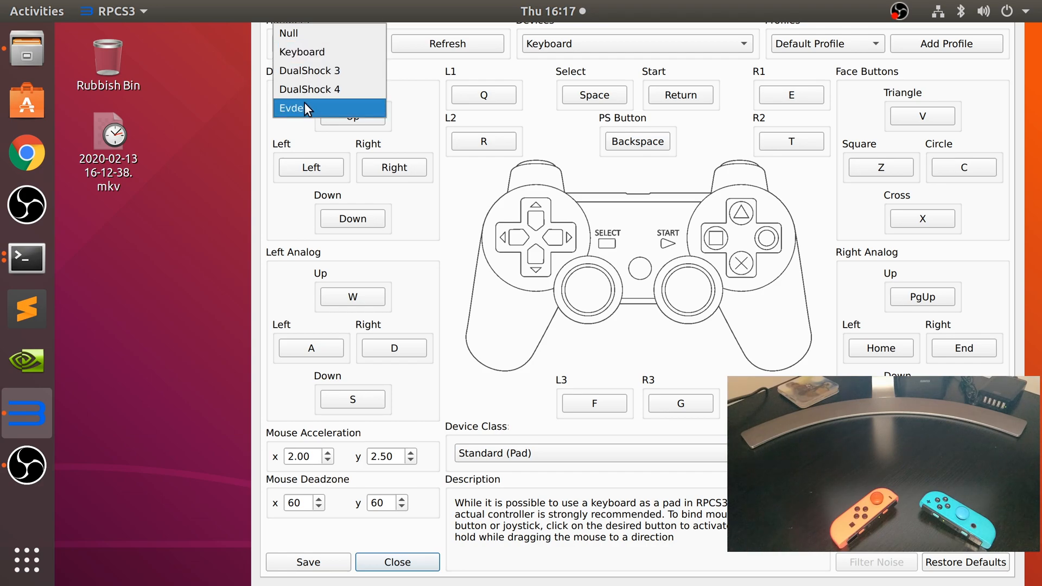
pyautogui.click(291, 108)
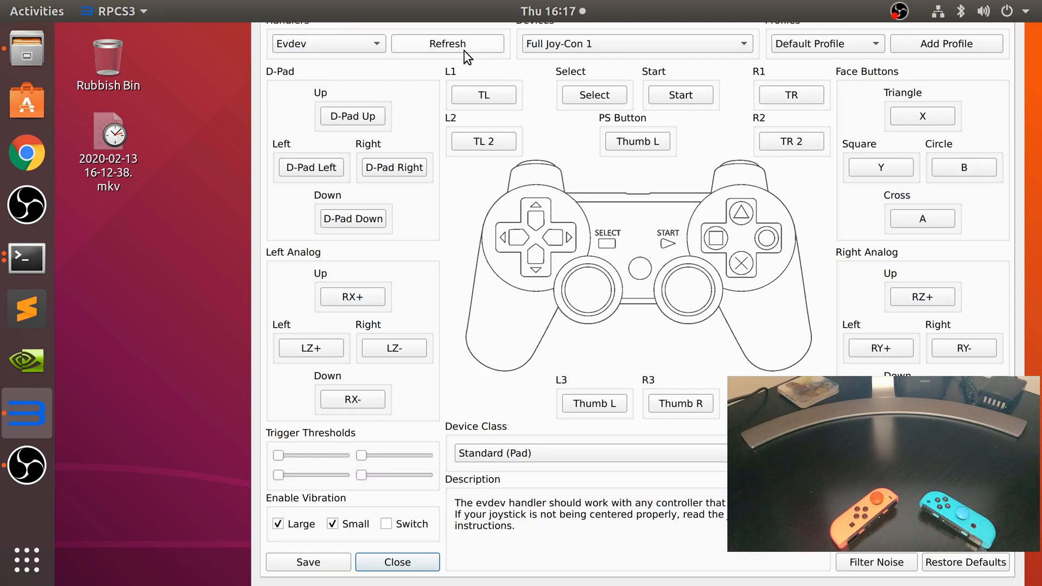
pyautogui.moveTo(504, 54)
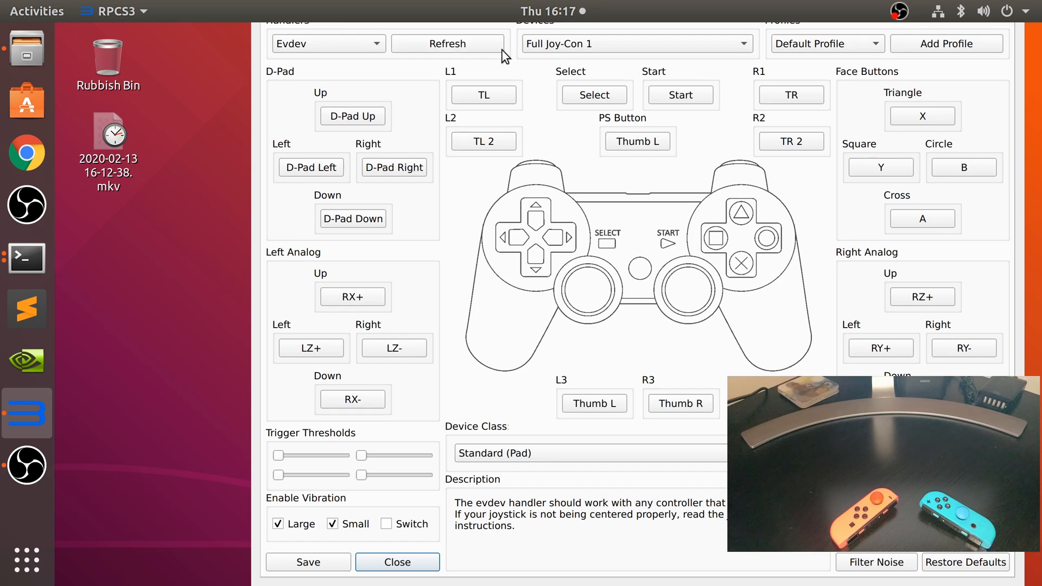
pyautogui.click(636, 43)
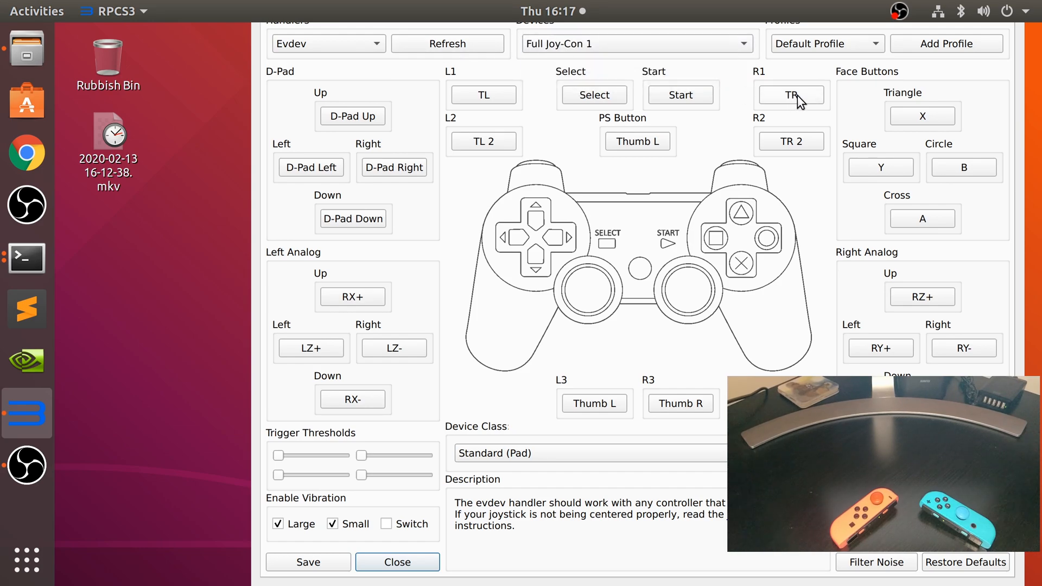
pyautogui.moveTo(937, 41)
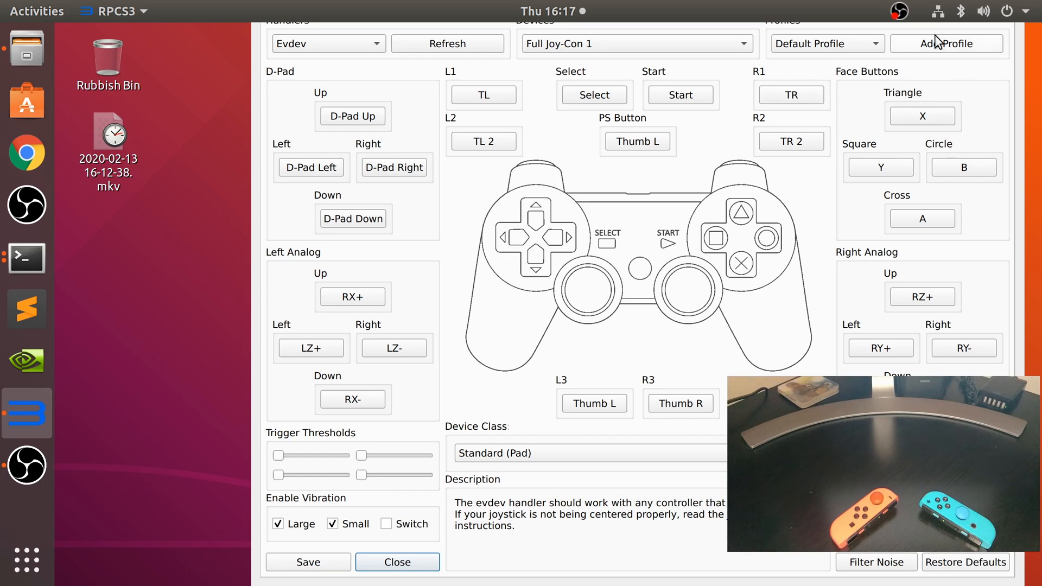
pyautogui.click(947, 44)
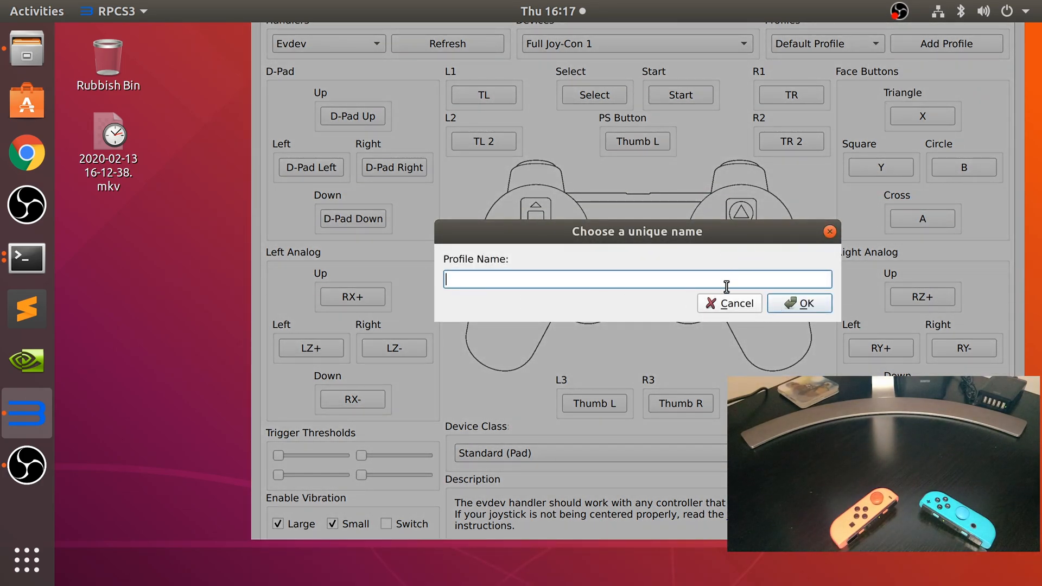
pyautogui.click(729, 303)
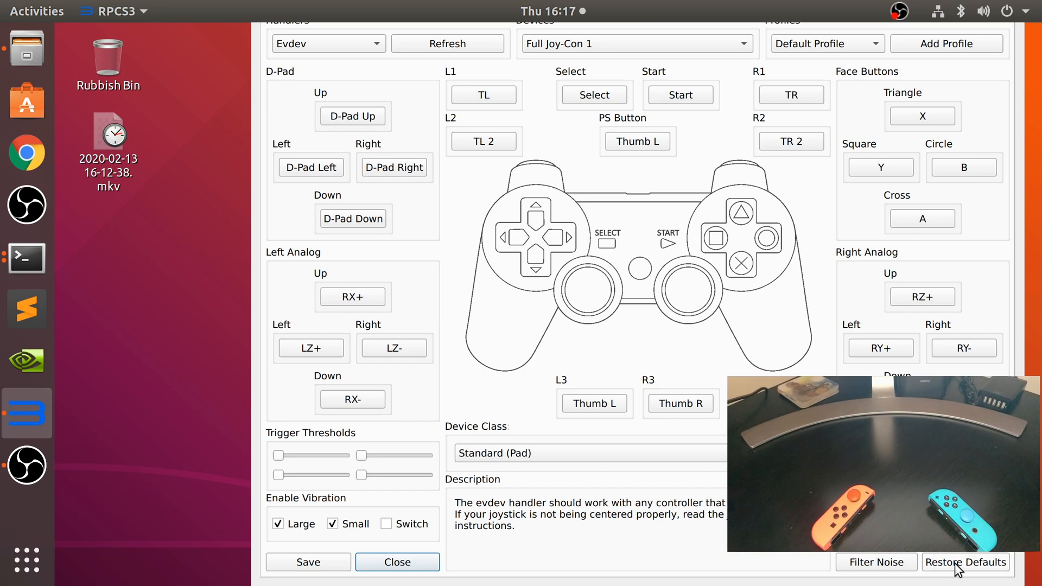
# Reset mappings to defaults, then bind right-stick Up and Left to Joy-Con axes RZ+ and RY+.
pyautogui.click(966, 562)
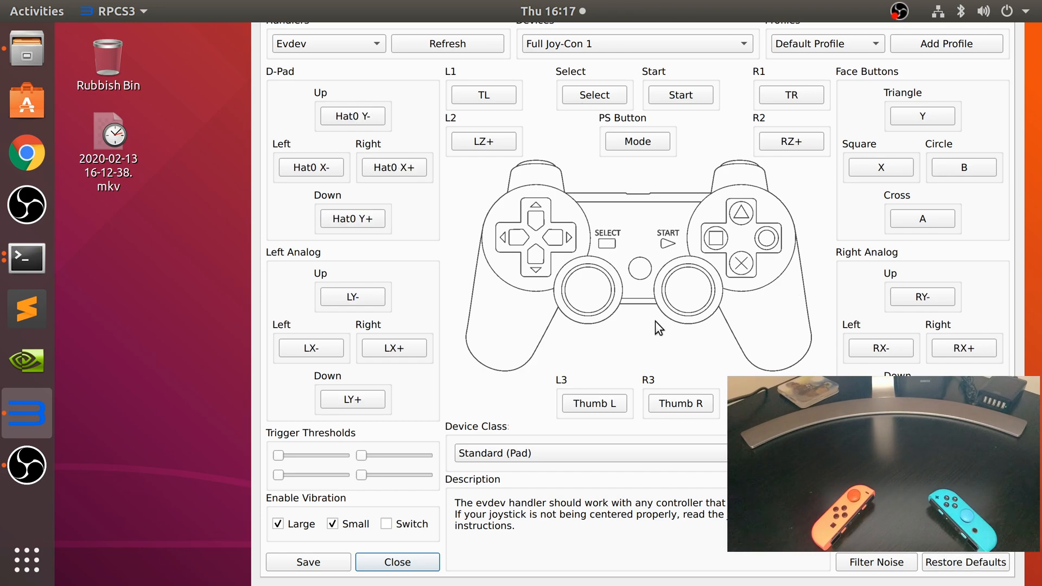
pyautogui.moveTo(761, 99)
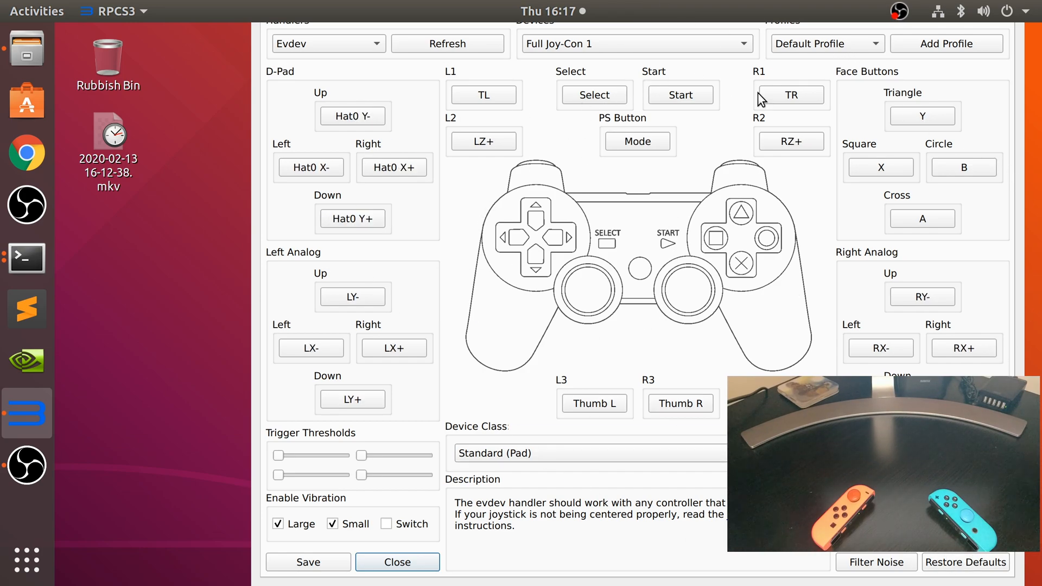
pyautogui.moveTo(625, 345)
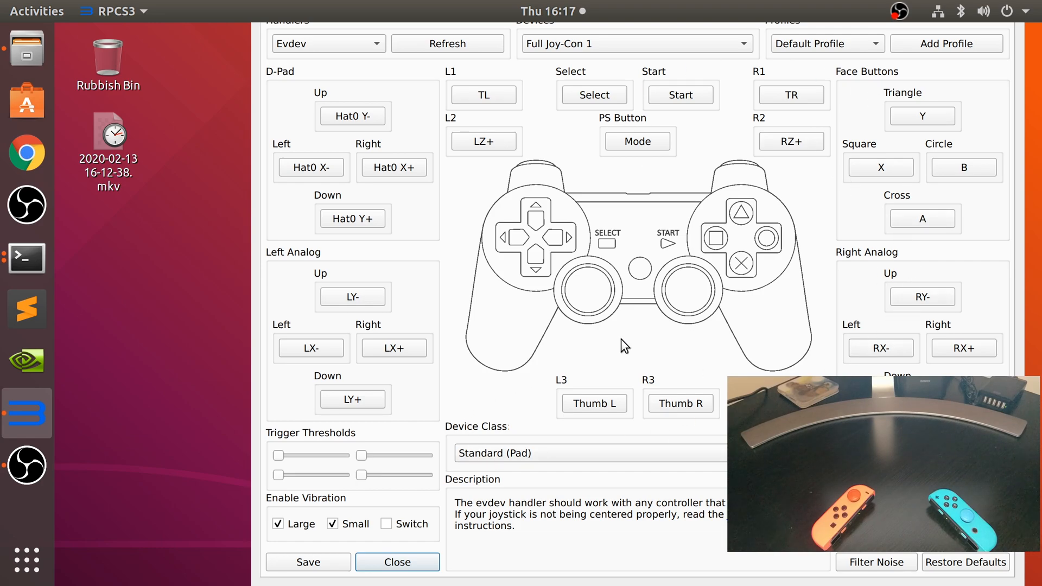
pyautogui.moveTo(673, 200)
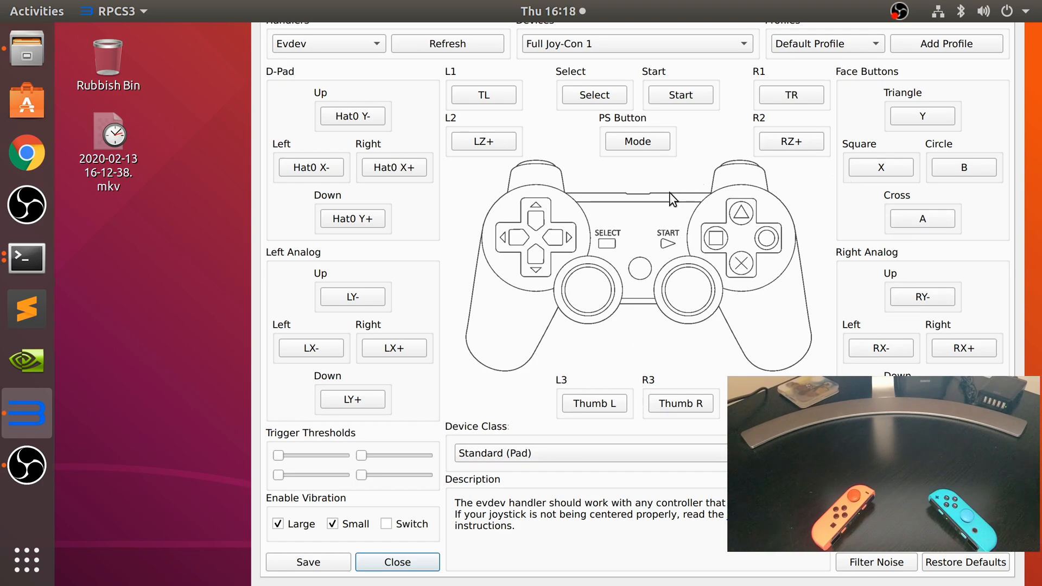
pyautogui.moveTo(801, 291)
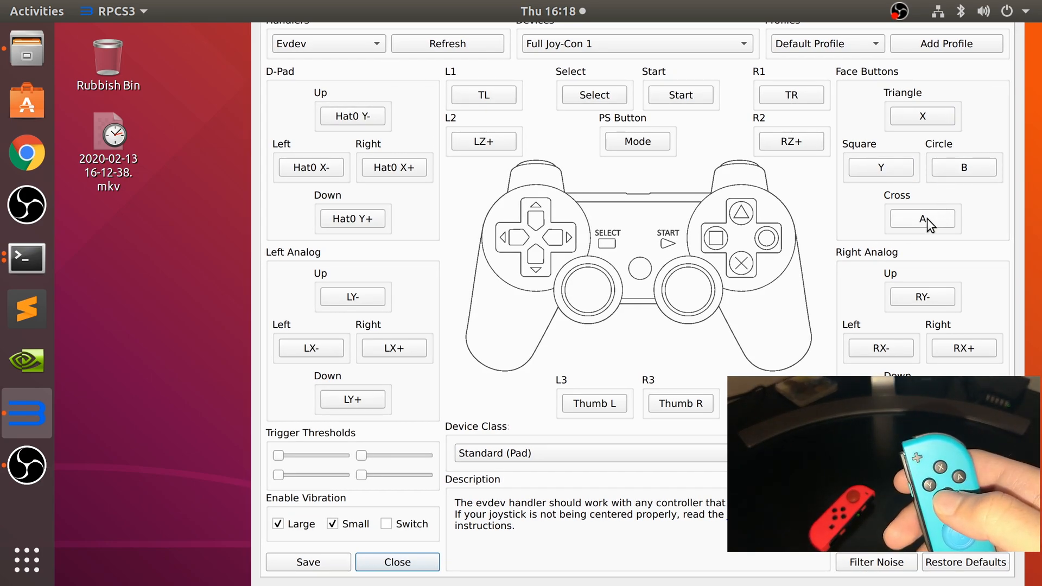
pyautogui.moveTo(933, 254)
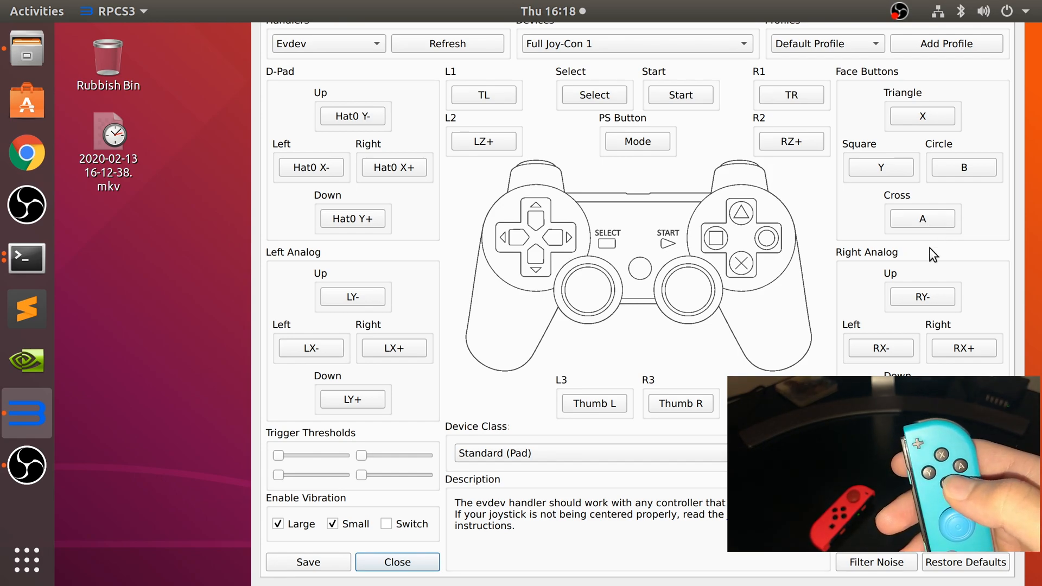
pyautogui.moveTo(919, 303)
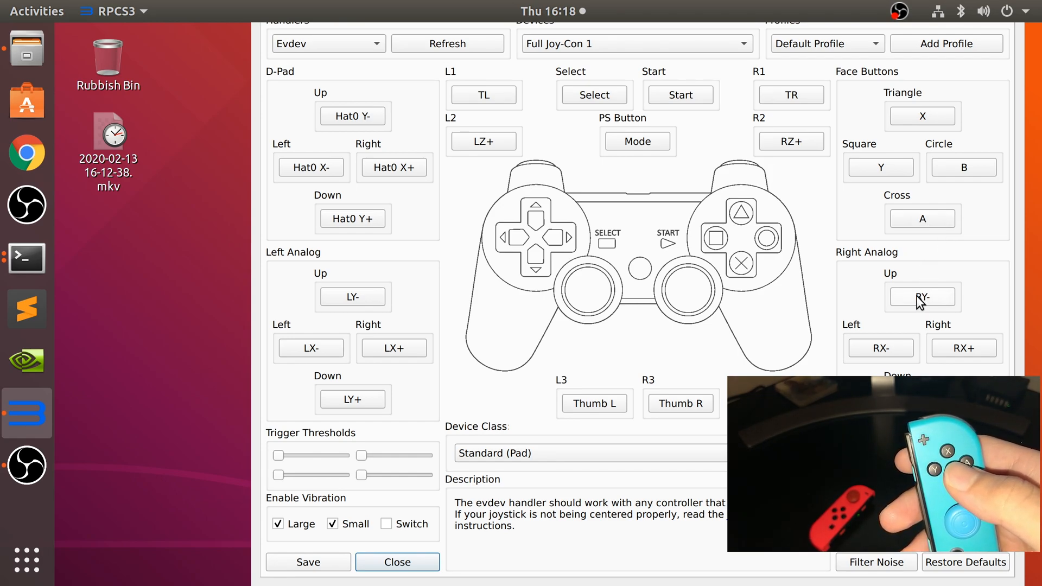
pyautogui.click(923, 296)
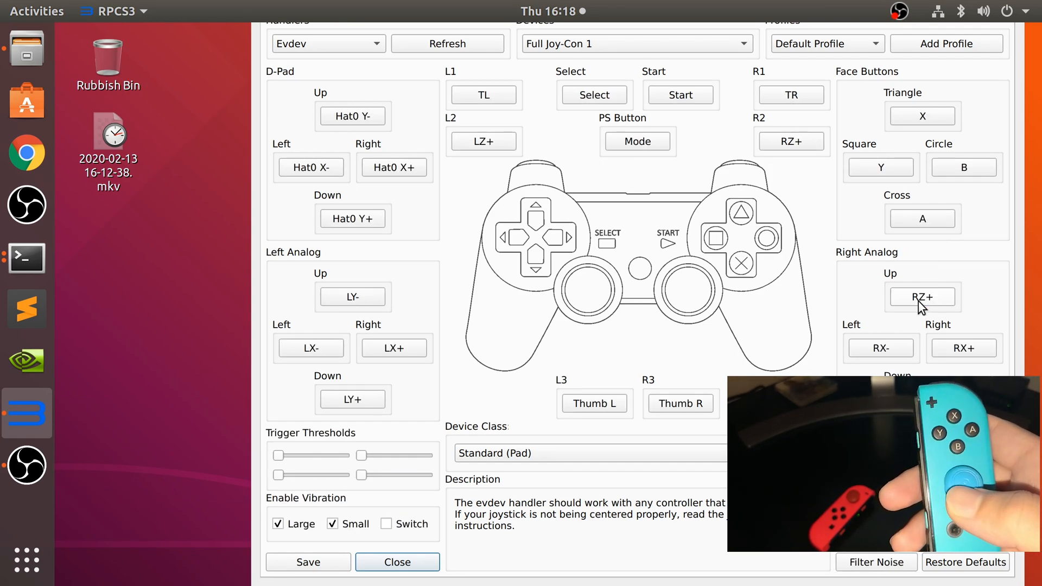
pyautogui.click(881, 347)
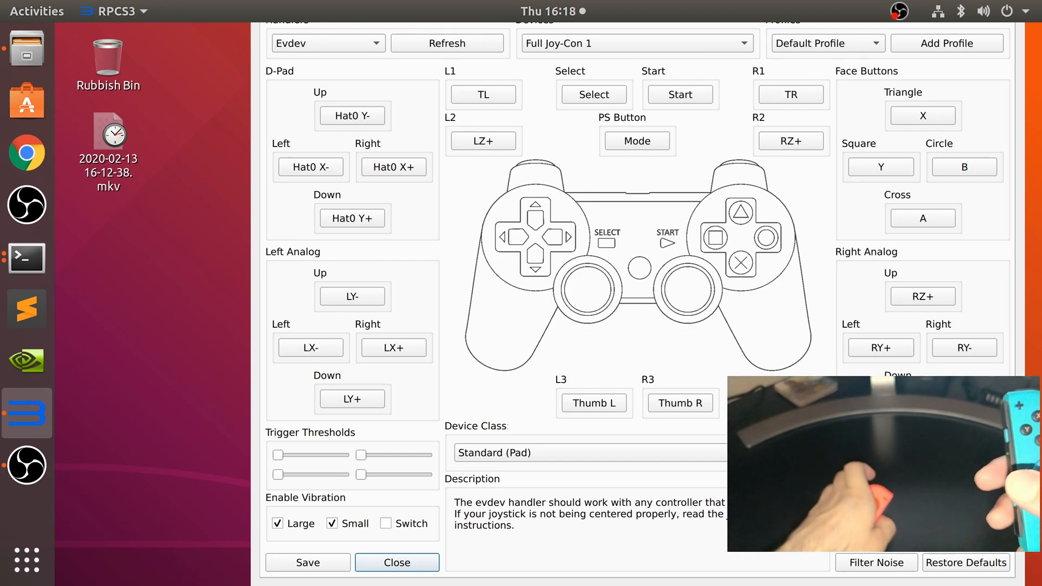
pyautogui.moveTo(858, 334)
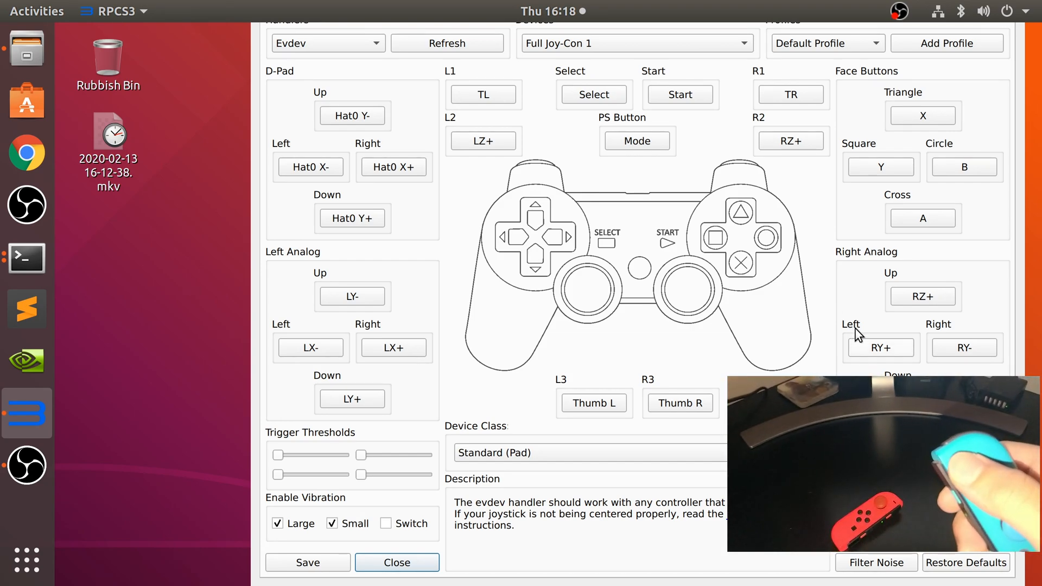
pyautogui.moveTo(791, 118)
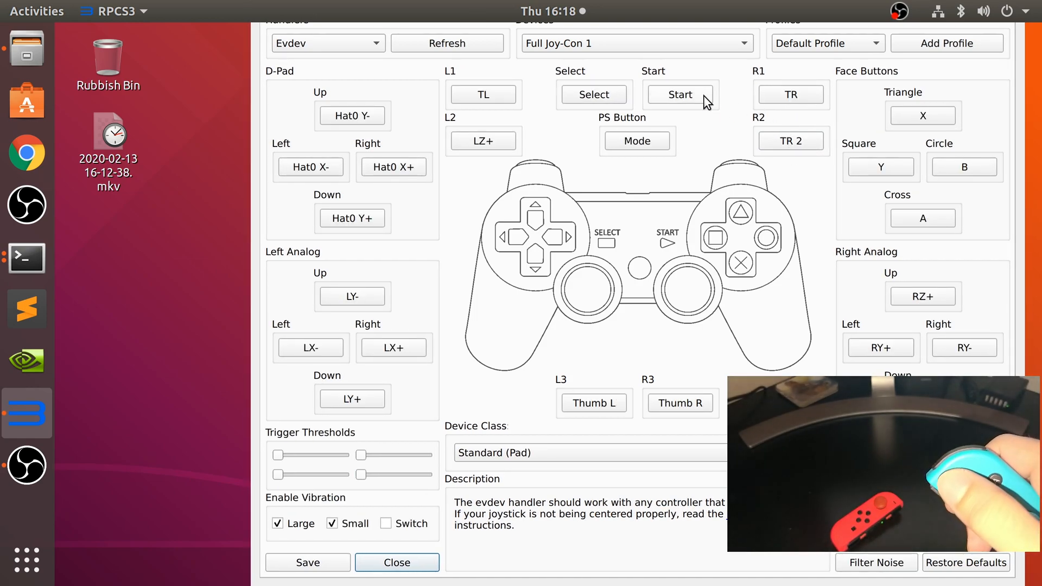
pyautogui.moveTo(662, 420)
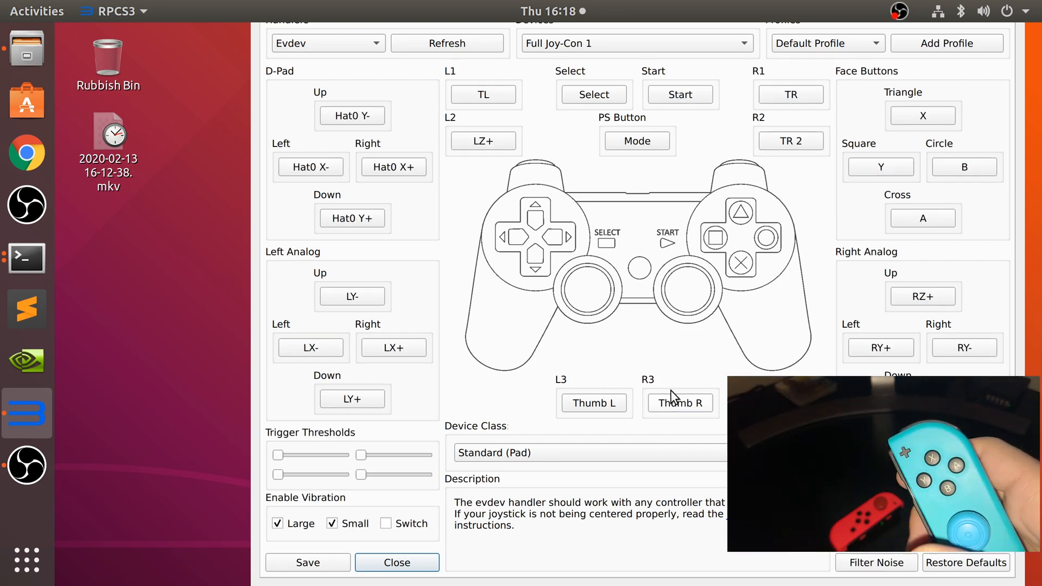
pyautogui.moveTo(655, 378)
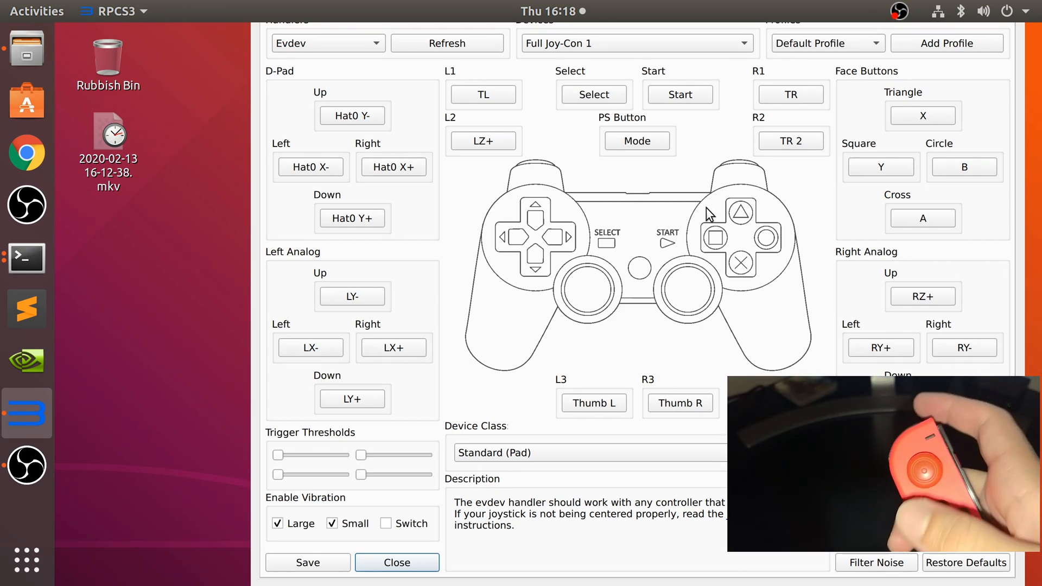
# Bind R2 to TR 2, L2 to TL 2 and D-pad Up to the Joy-Con's D-Pad Up.
pyautogui.click(593, 94)
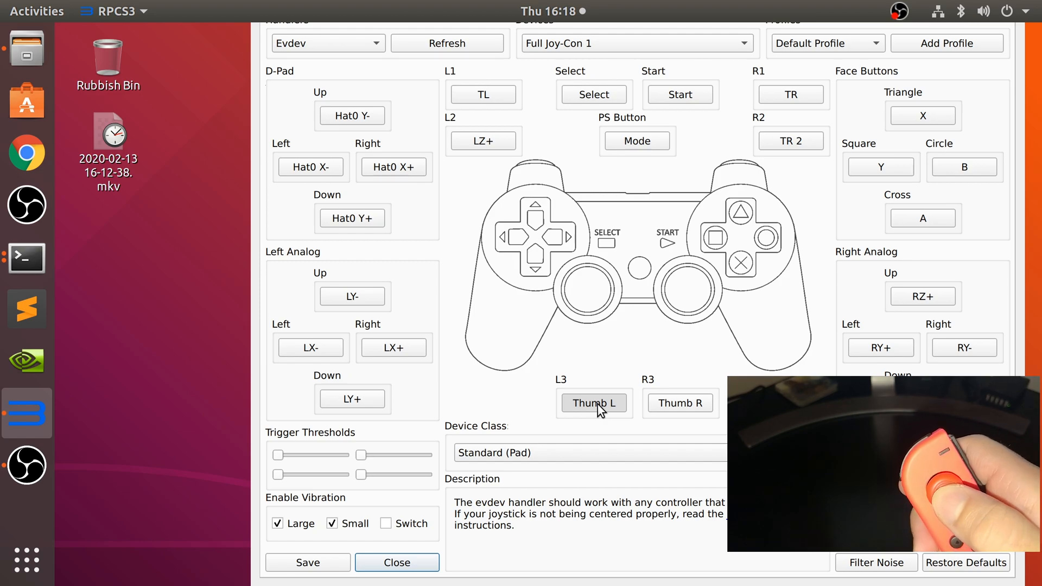
pyautogui.click(483, 94)
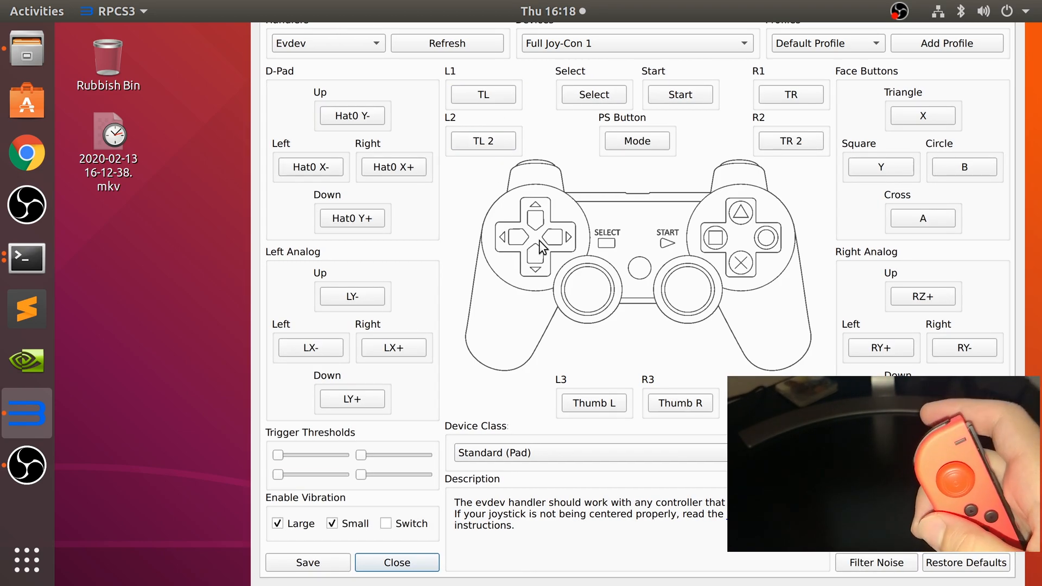
pyautogui.moveTo(352, 116)
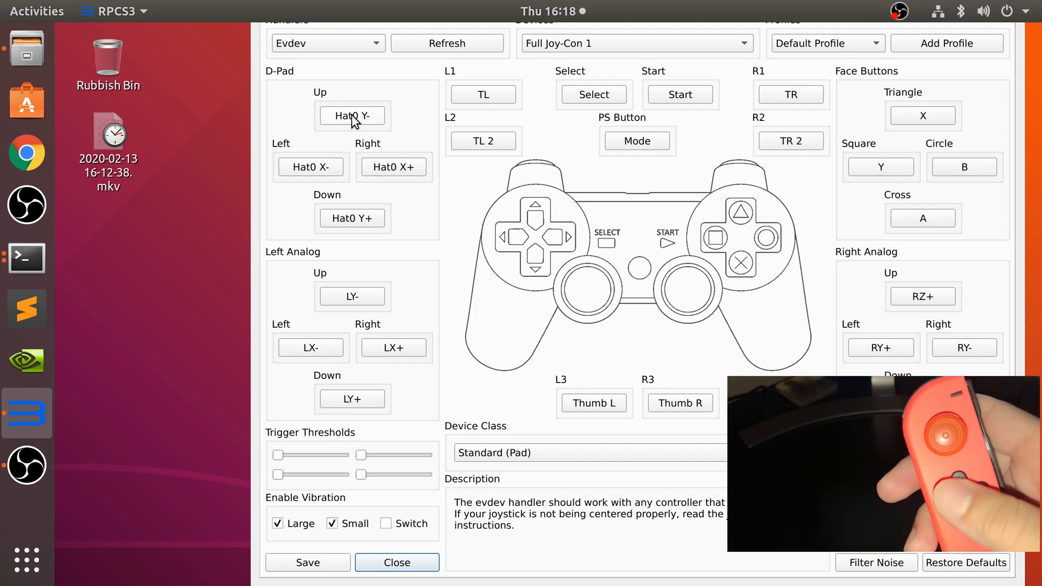
pyautogui.click(310, 168)
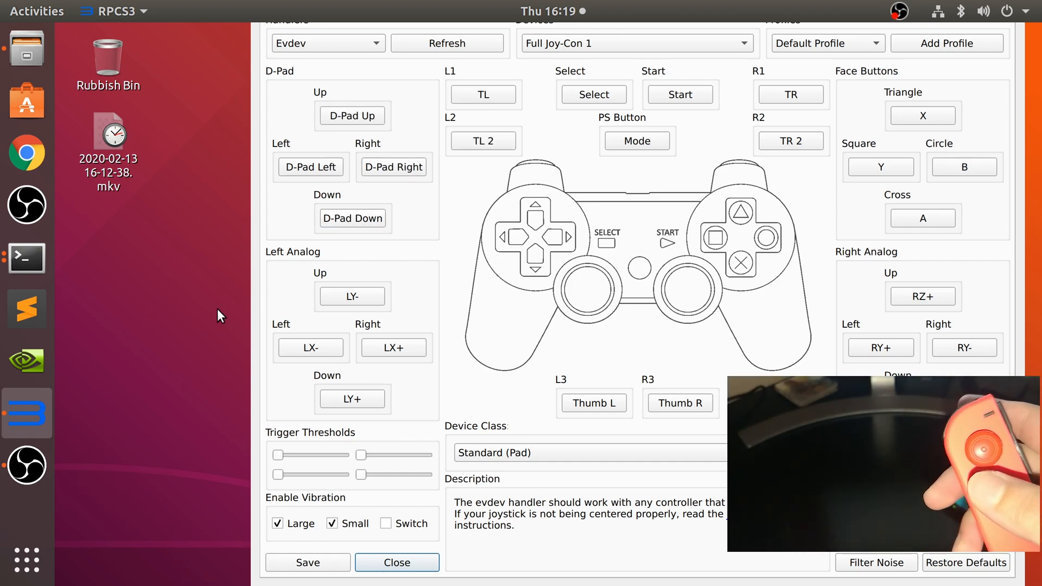
pyautogui.moveTo(351, 299)
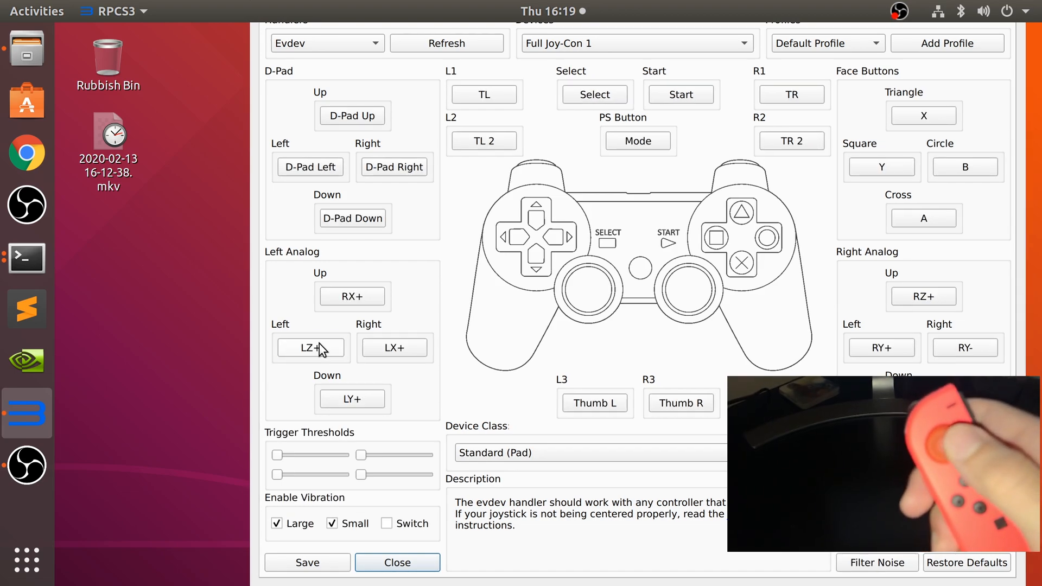
# Bind Left Analog Right to LZ-, re-enable Small vibration and keep the Standard (Pad) device class.
pyautogui.click(352, 398)
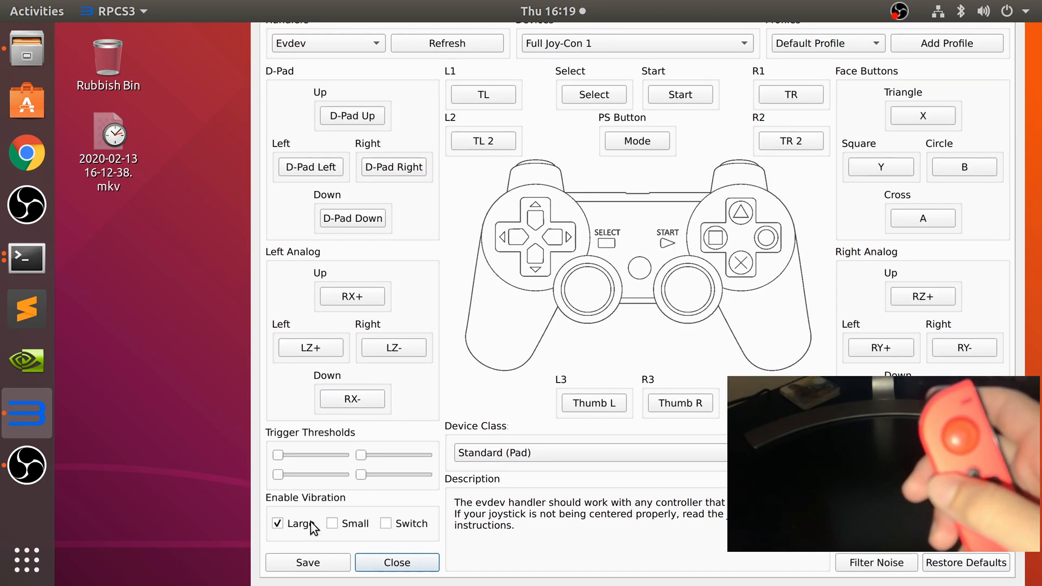
pyautogui.click(332, 523)
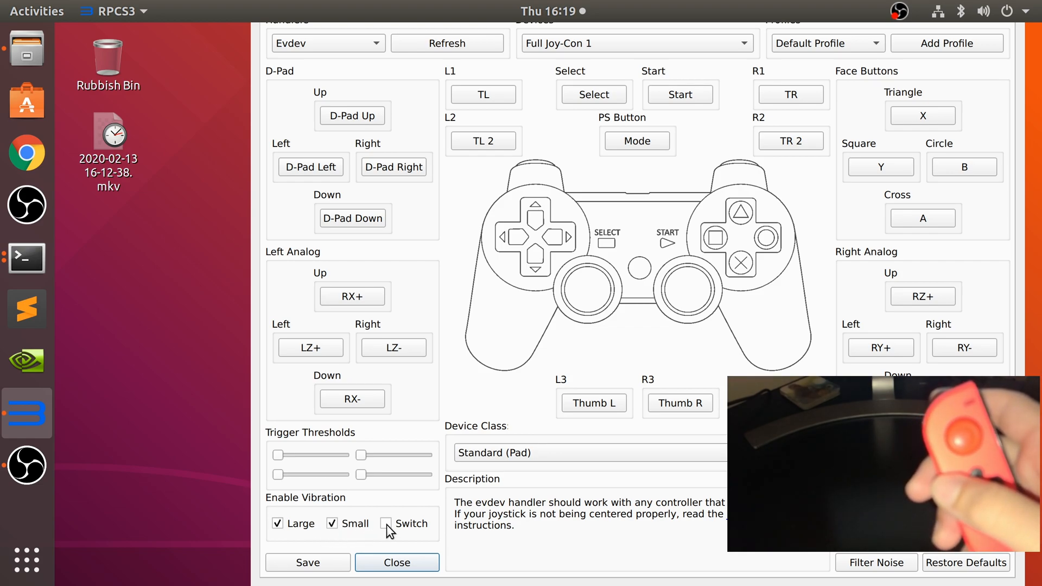
pyautogui.click(589, 453)
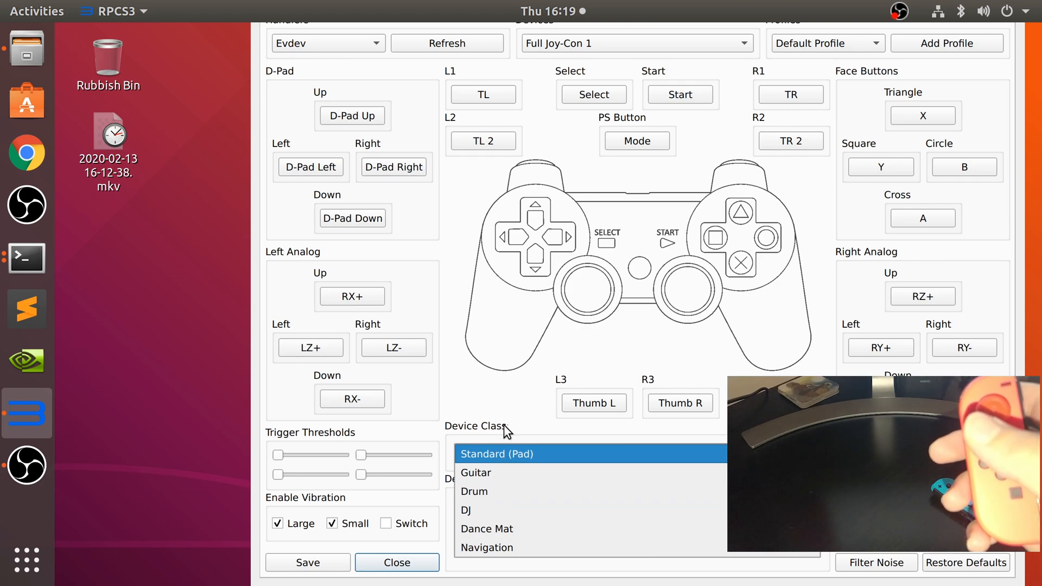
pyautogui.click(496, 454)
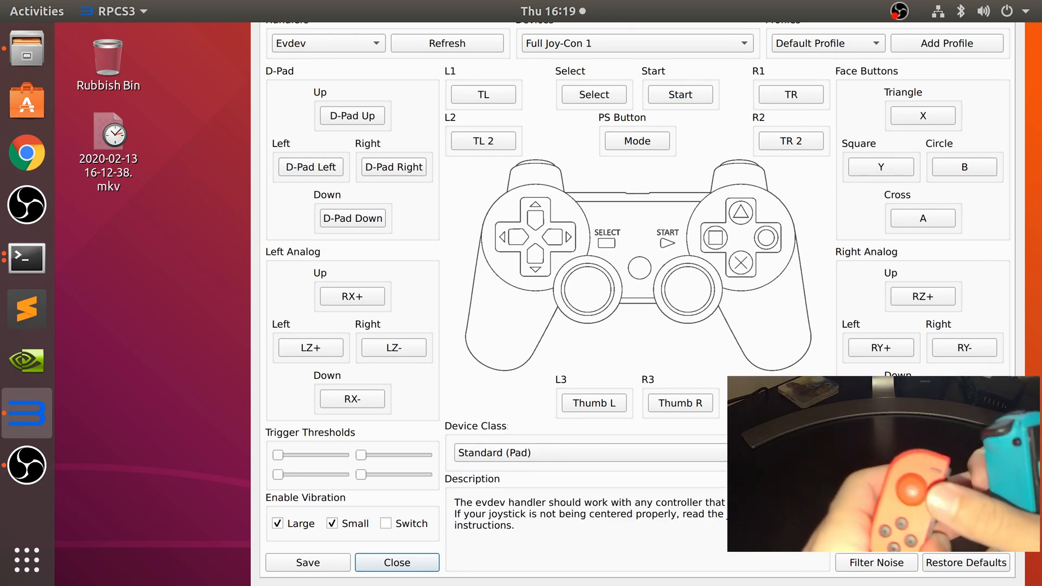
pyautogui.moveTo(146, 489)
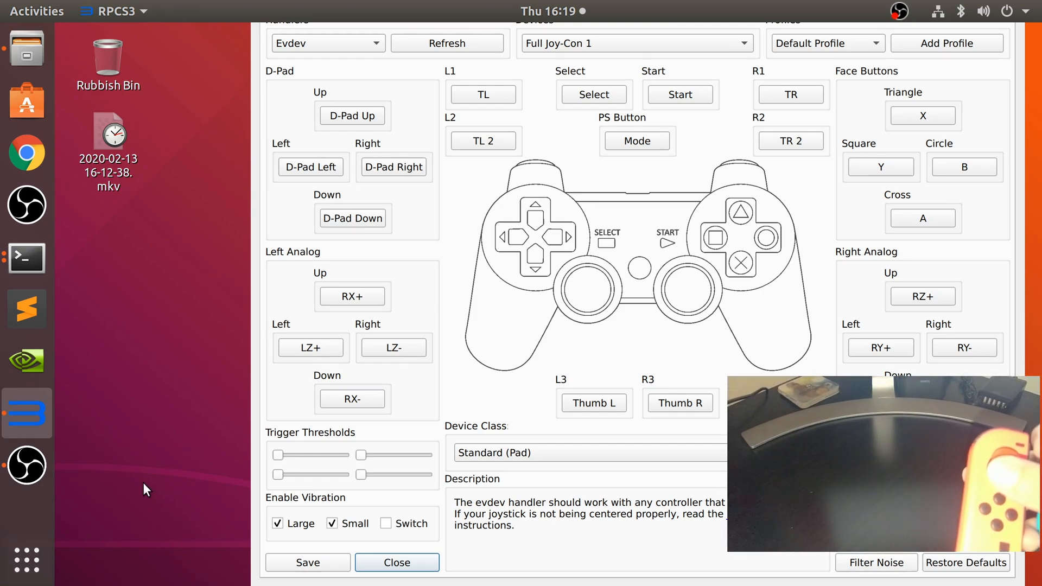
pyautogui.moveTo(289, 491)
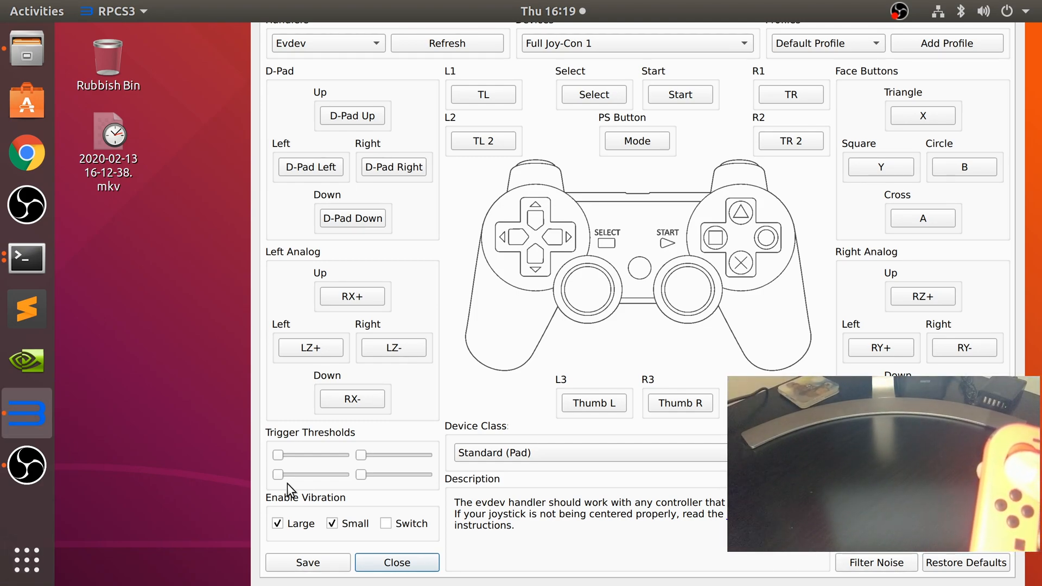
pyautogui.click(396, 563)
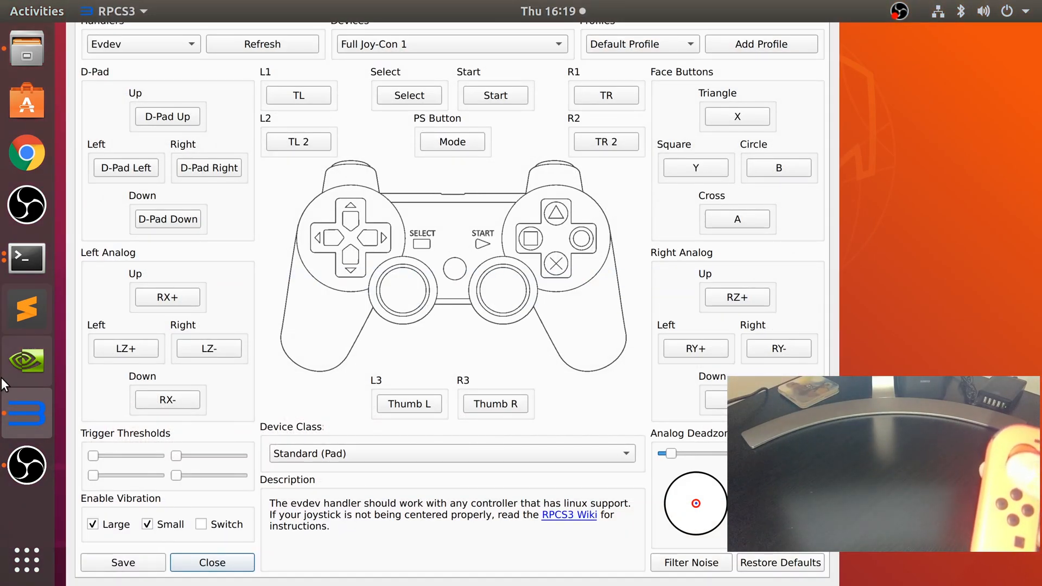
# Bring RPCS3's main window forward and reopen the pad settings with Joy-Con mappings kept.
pyautogui.click(211, 562)
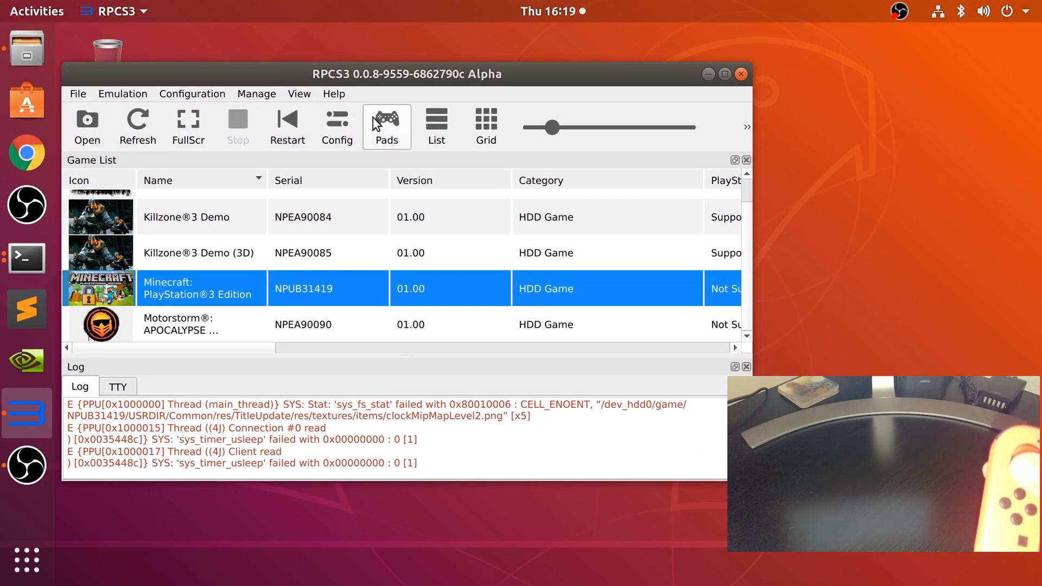
pyautogui.click(387, 126)
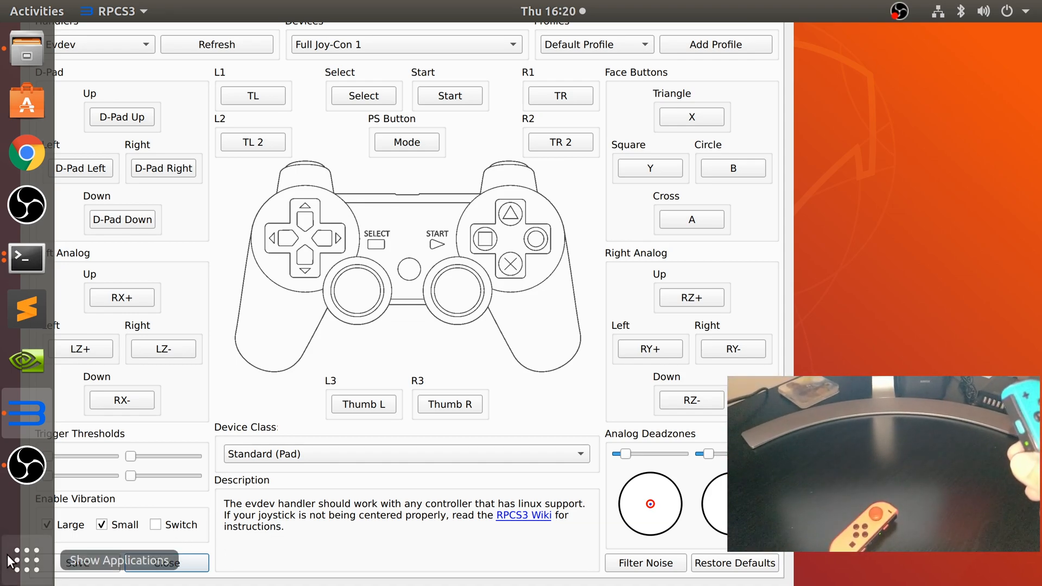
pyautogui.moveTo(313, 436)
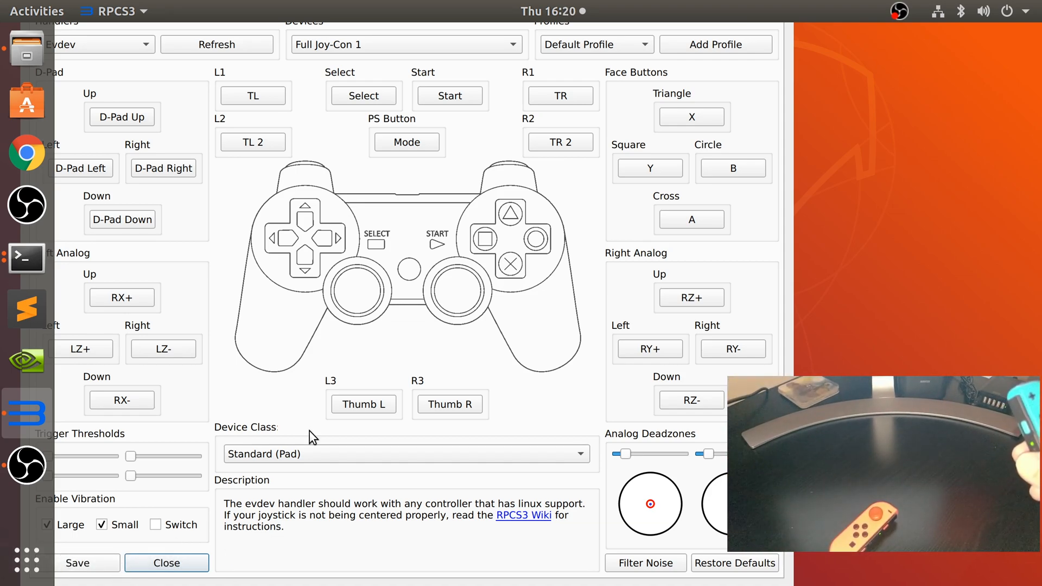
pyautogui.moveTo(191, 457)
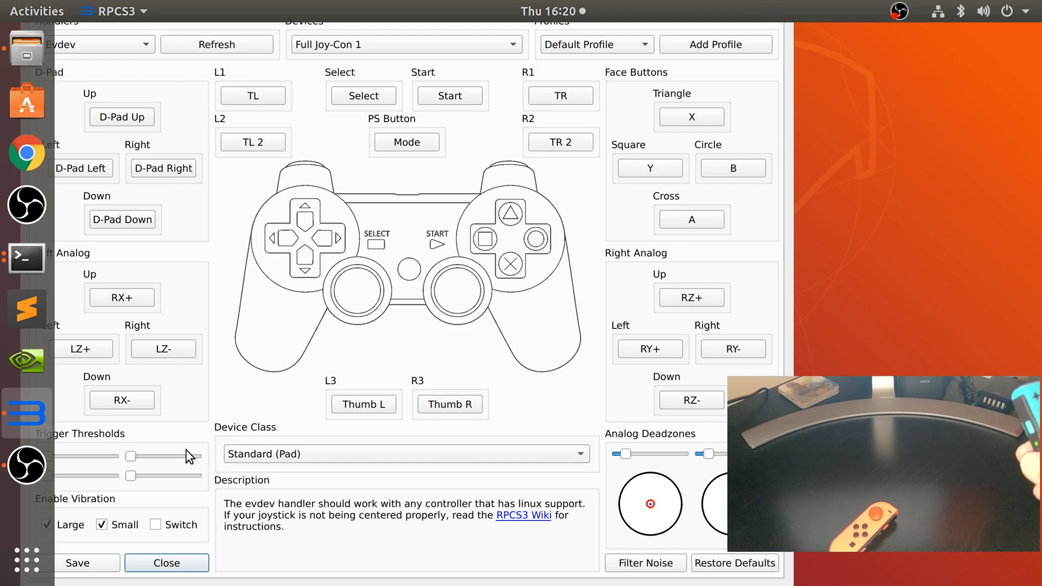
pyautogui.moveTo(262, 505)
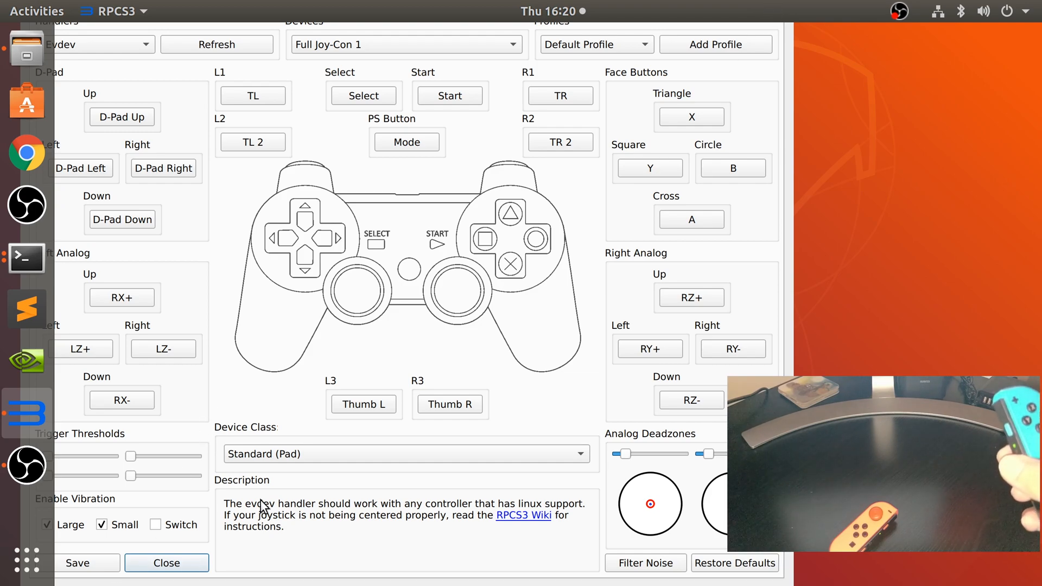
pyautogui.moveTo(90, 579)
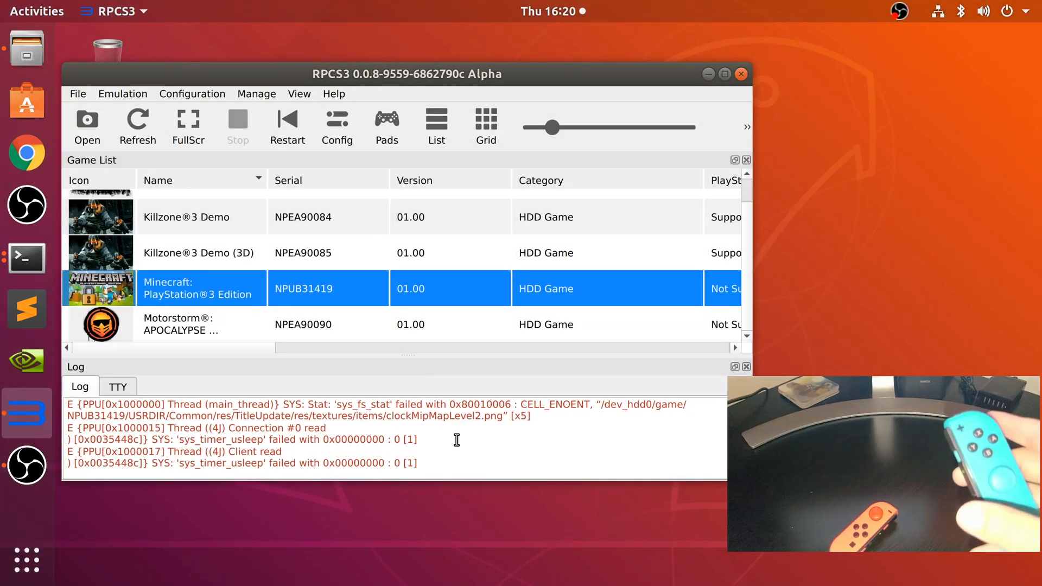
# Launch Minecraft: PlayStation 3 Edition from the Game List and focus its window for input.
pyautogui.doubleClick(185, 288)
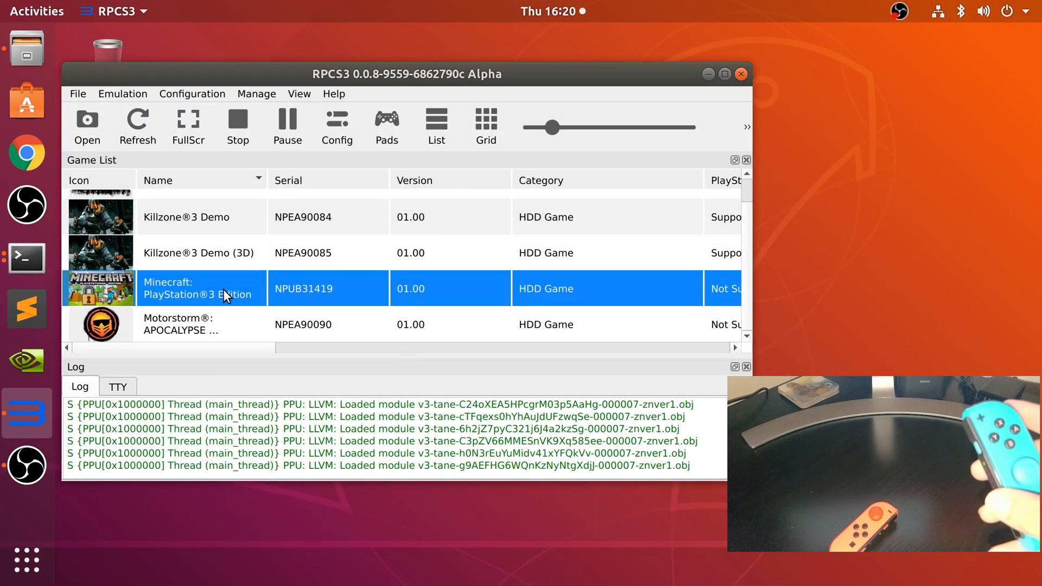
pyautogui.doubleClick(202, 288)
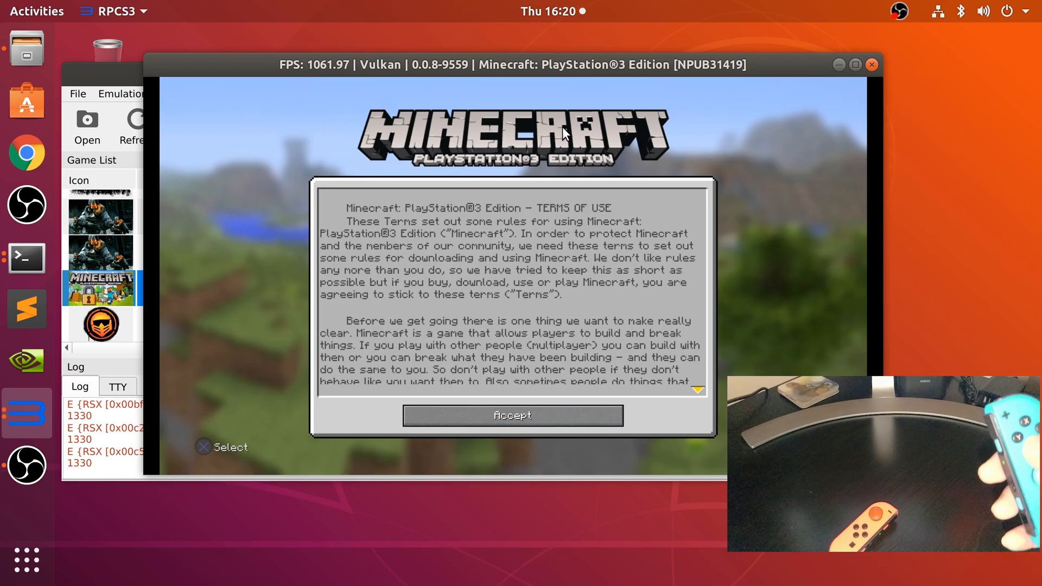
pyautogui.click(511, 416)
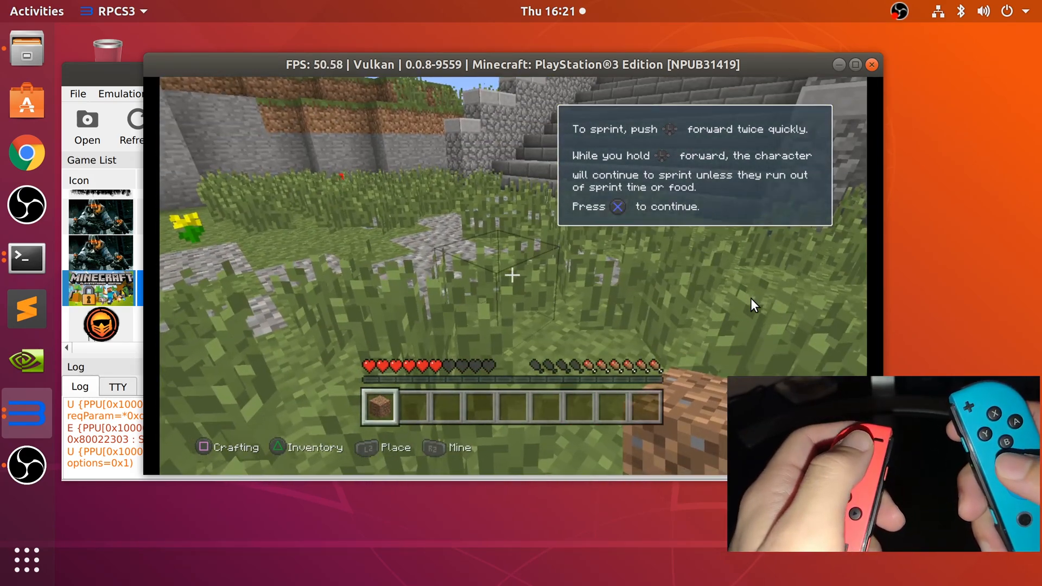
# Dismiss the sprint tutorial tip with Cross so the jump prompt appears.
pyautogui.press('X')
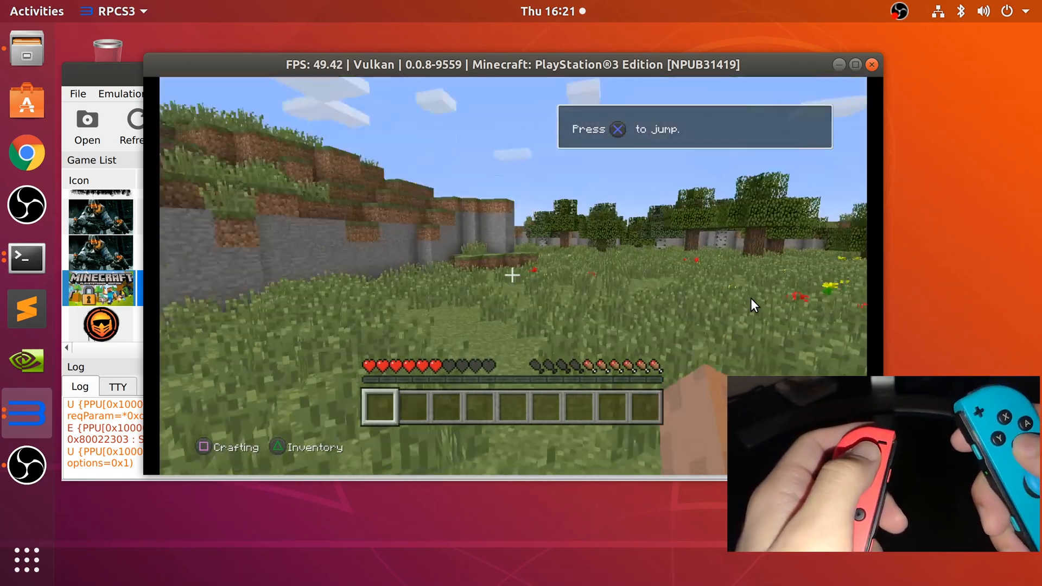